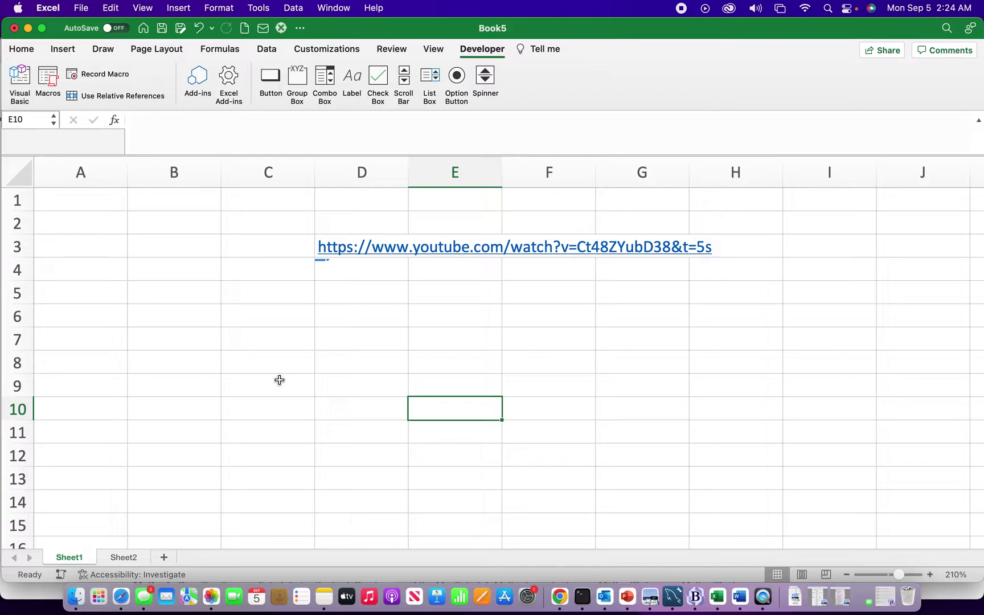
{"action": "mouse_move", "coordinate": [202, 319]}
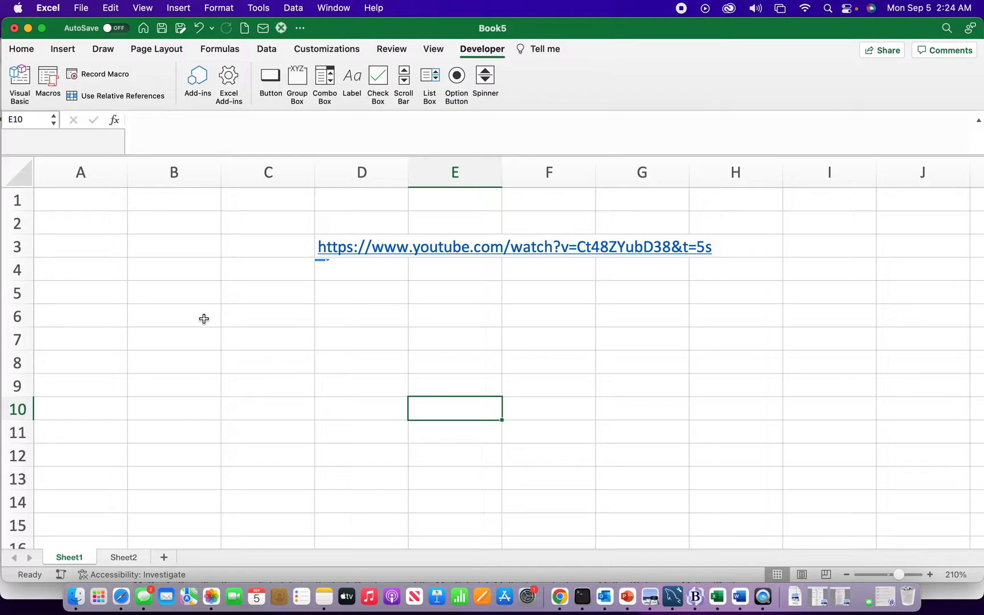
Step: Insert the picture, shrink it and place it at the left under the YouTube link, around A5:D13
{"action": "left_click", "coordinate": [175, 316]}
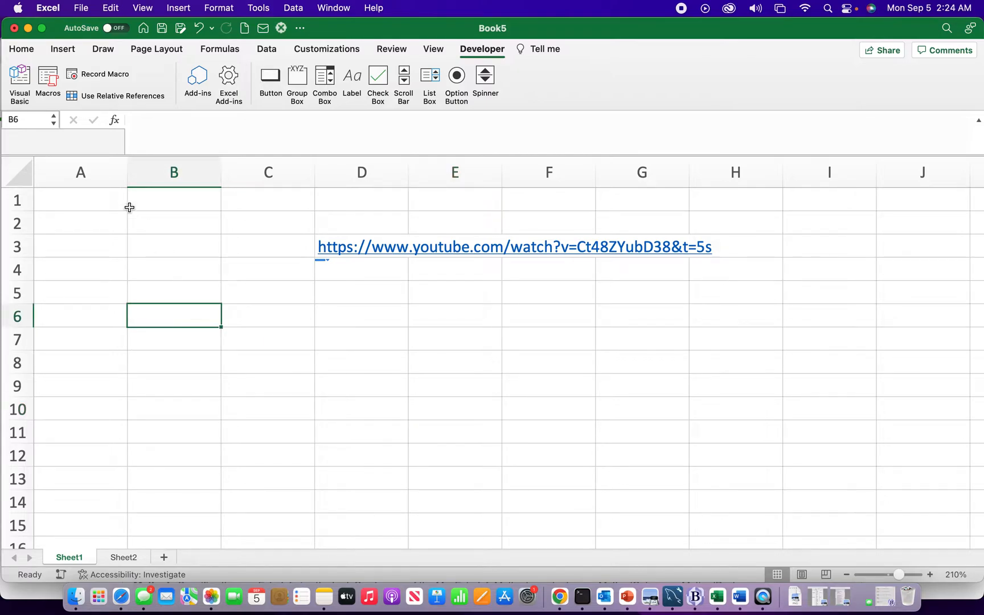
{"action": "left_click", "coordinate": [63, 49]}
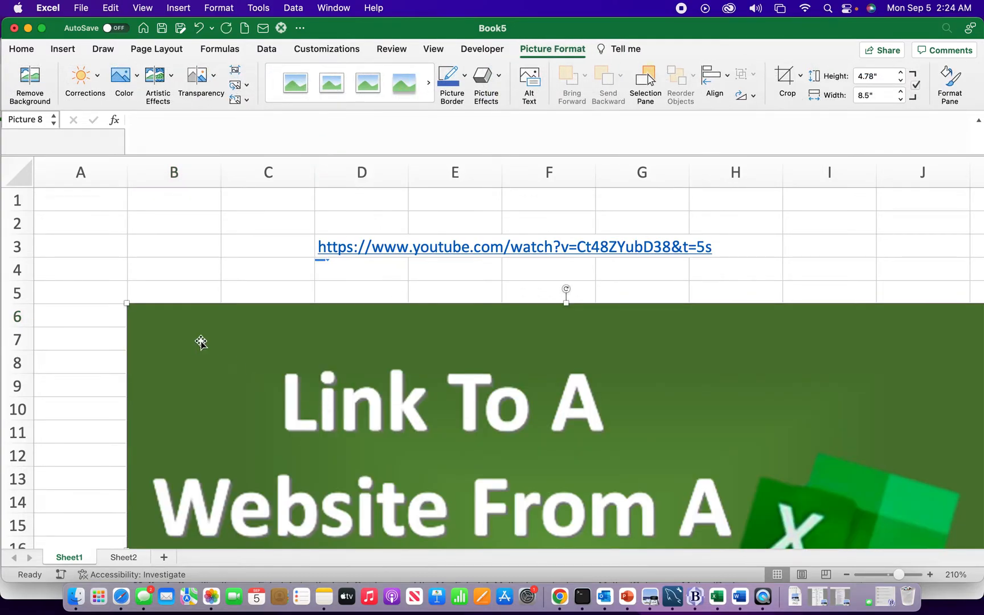
{"action": "left_click_drag", "start_coordinate": [200, 342], "coordinate": [529, 506]}
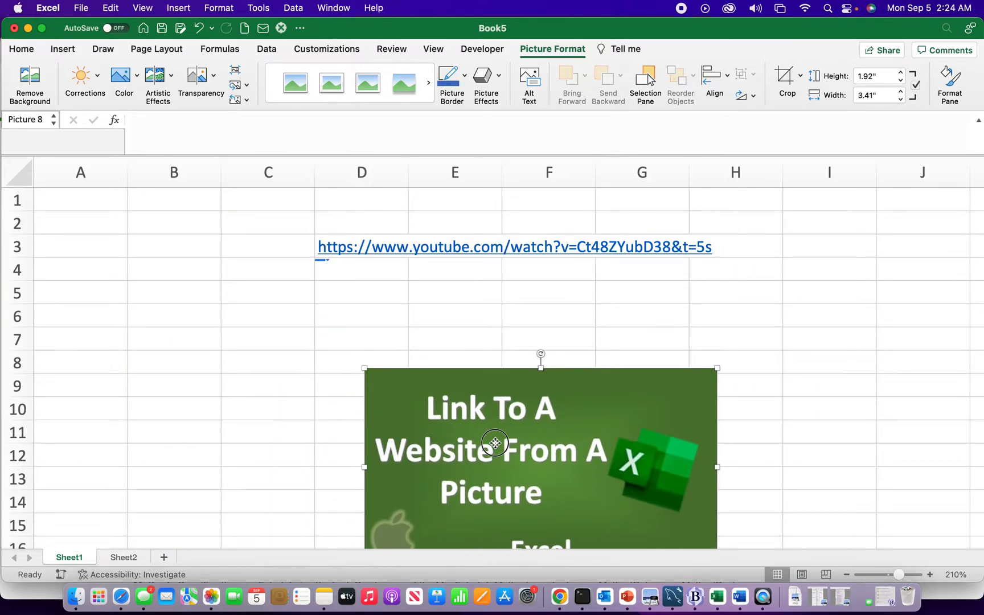
{"action": "left_click_drag", "start_coordinate": [494, 444], "coordinate": [230, 378]}
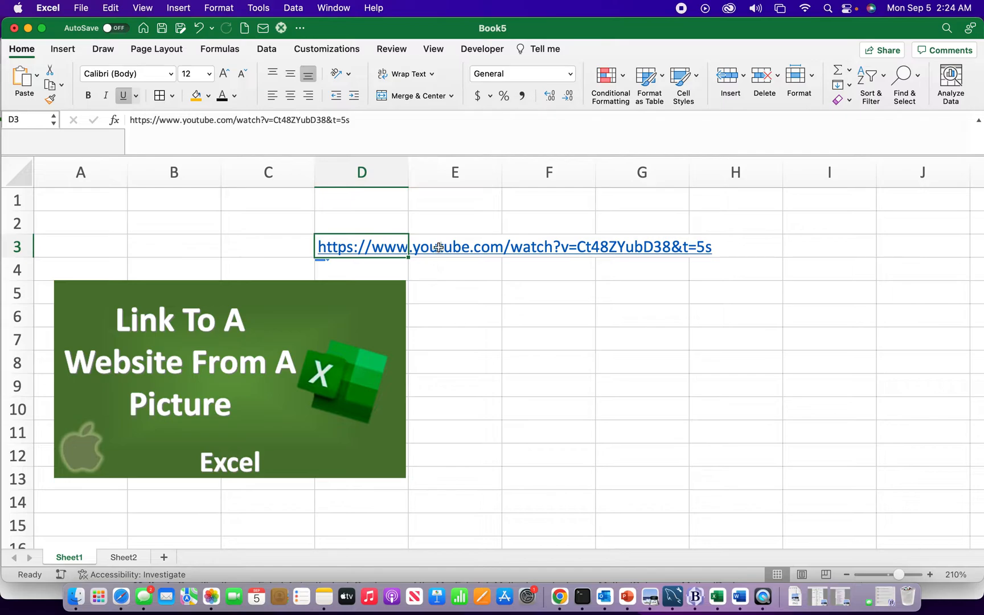
{"action": "mouse_move", "coordinate": [381, 350]}
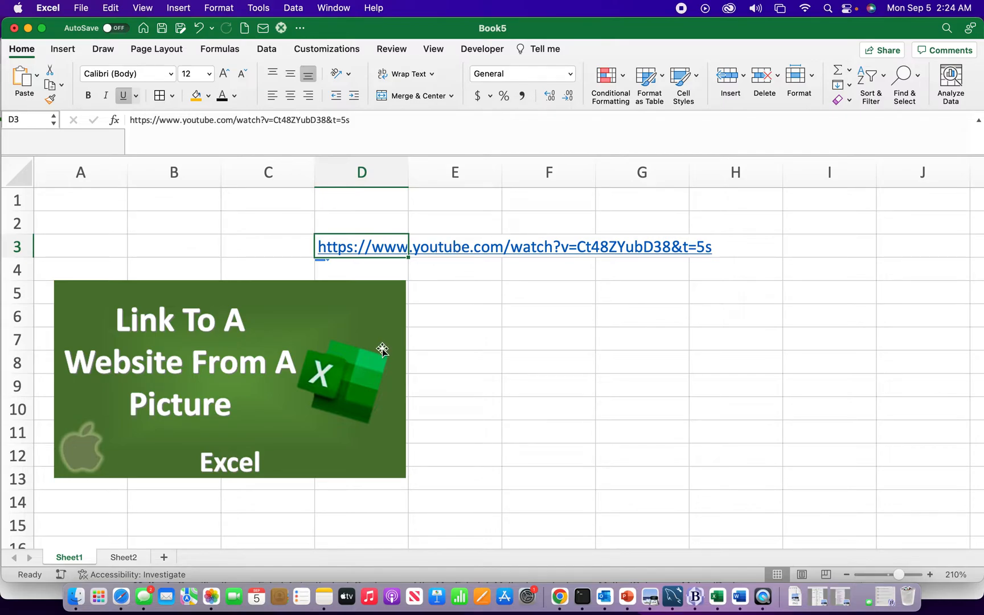
Step: Hyperlink the picture to the same YouTube address as cell D3
{"action": "right_click", "coordinate": [381, 348]}
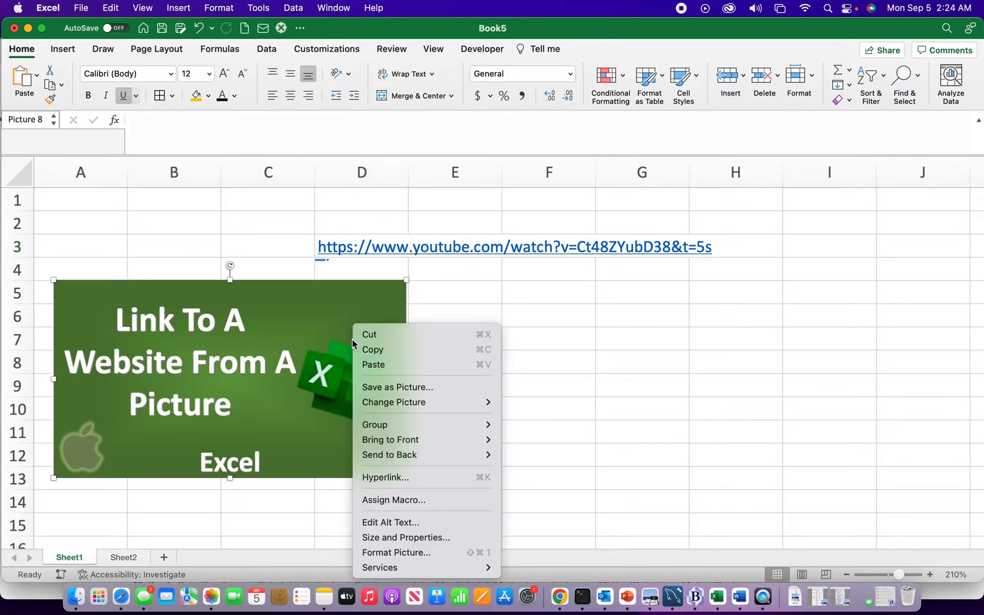
{"action": "mouse_move", "coordinate": [378, 469]}
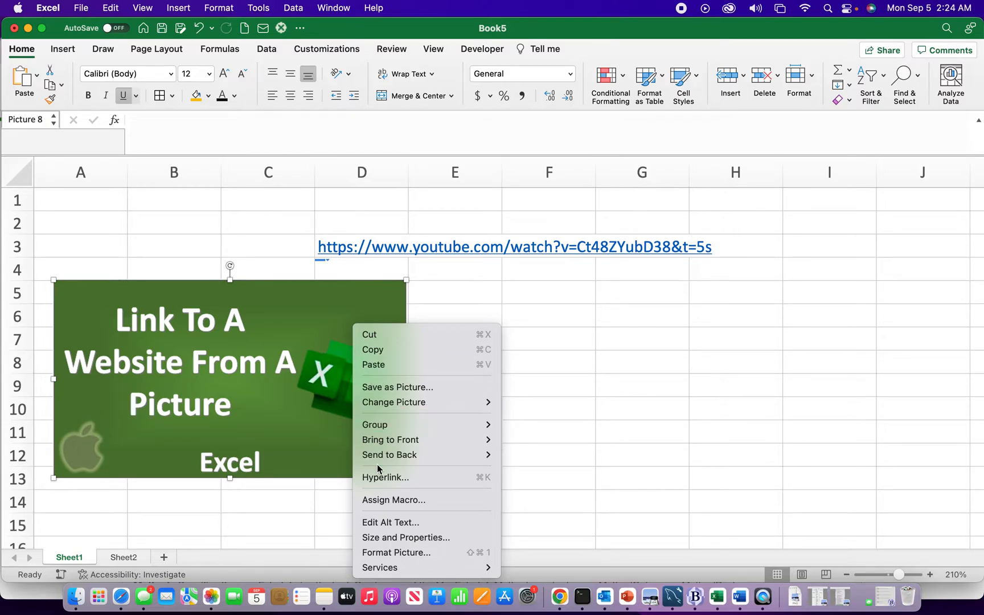
{"action": "mouse_move", "coordinate": [390, 454]}
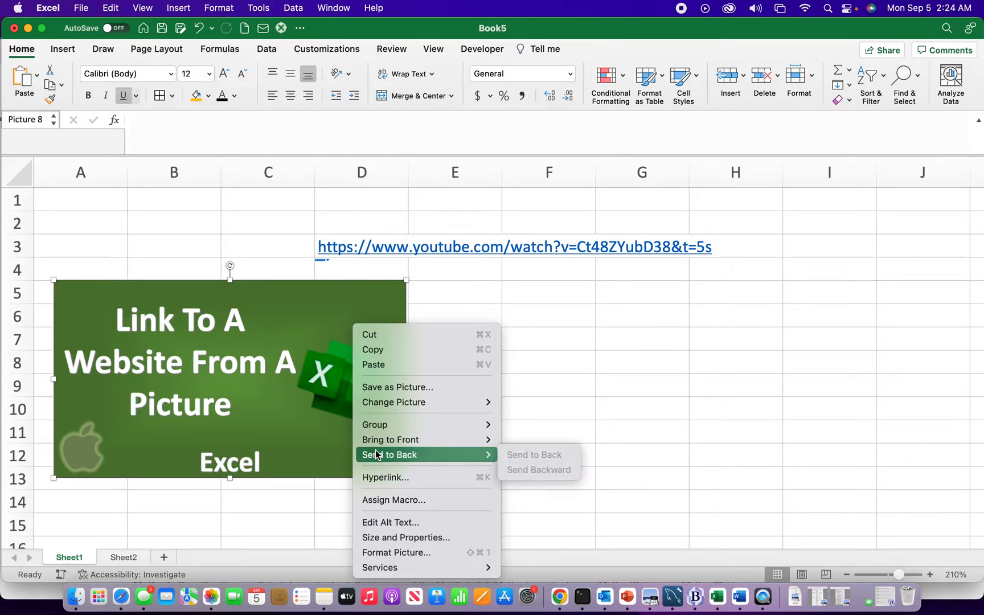
{"action": "left_click", "coordinate": [385, 478]}
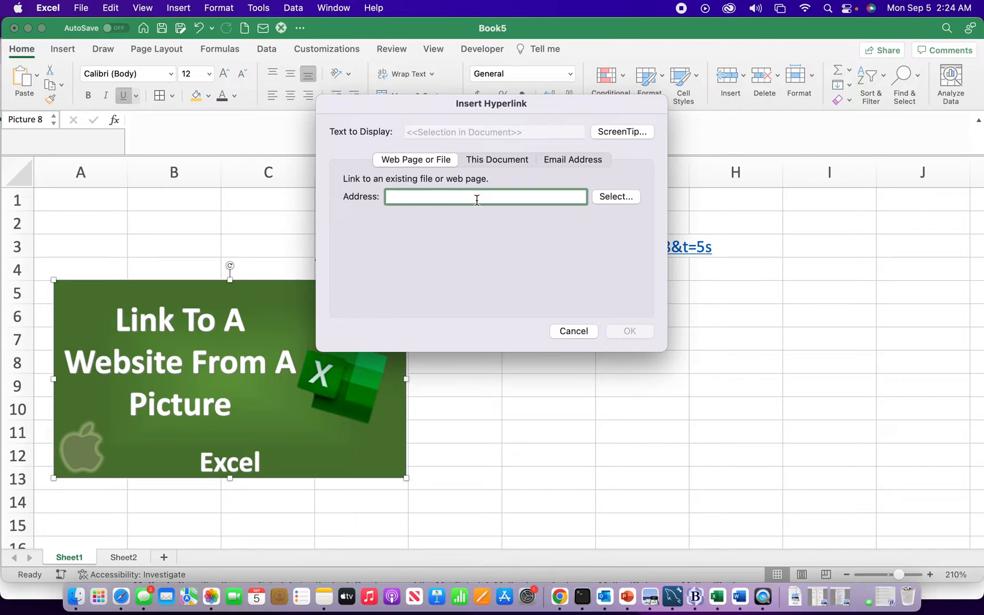
{"action": "left_click", "coordinate": [574, 331]}
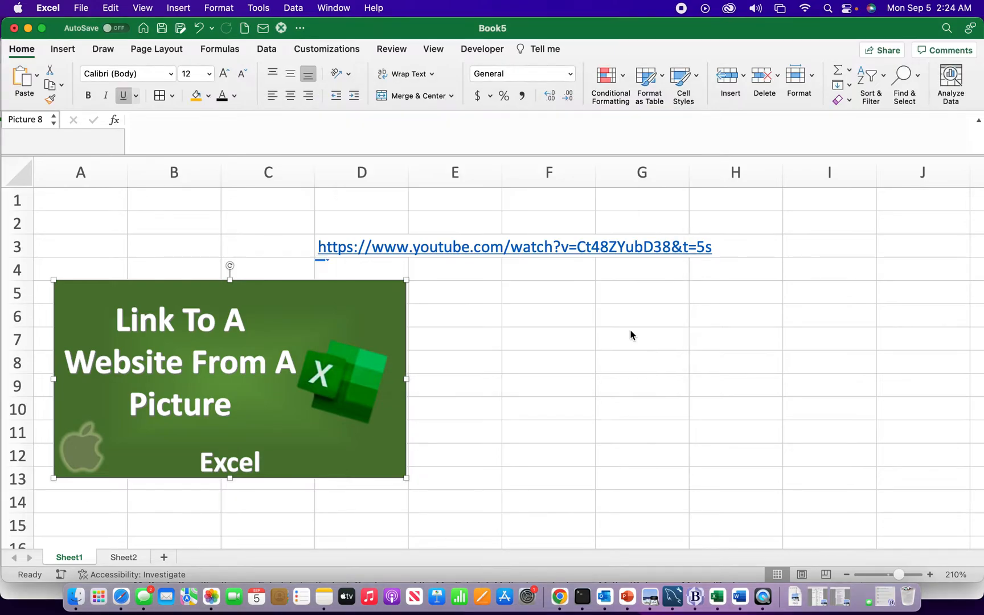
{"action": "left_click", "coordinate": [454, 385]}
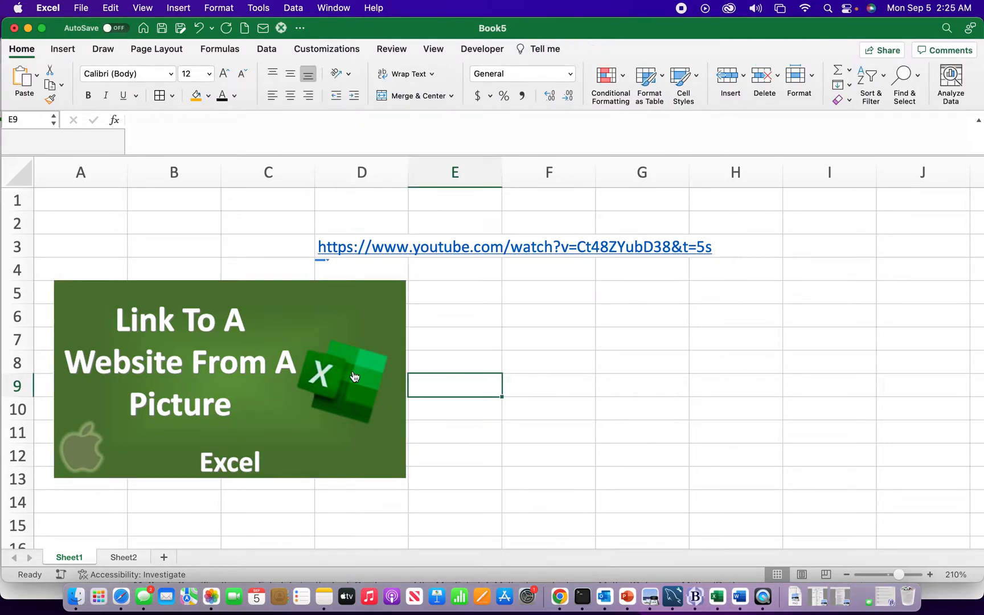
Step: Test the picture's link, letting Safari open, then return to the worksheet
{"action": "left_click", "coordinate": [355, 376]}
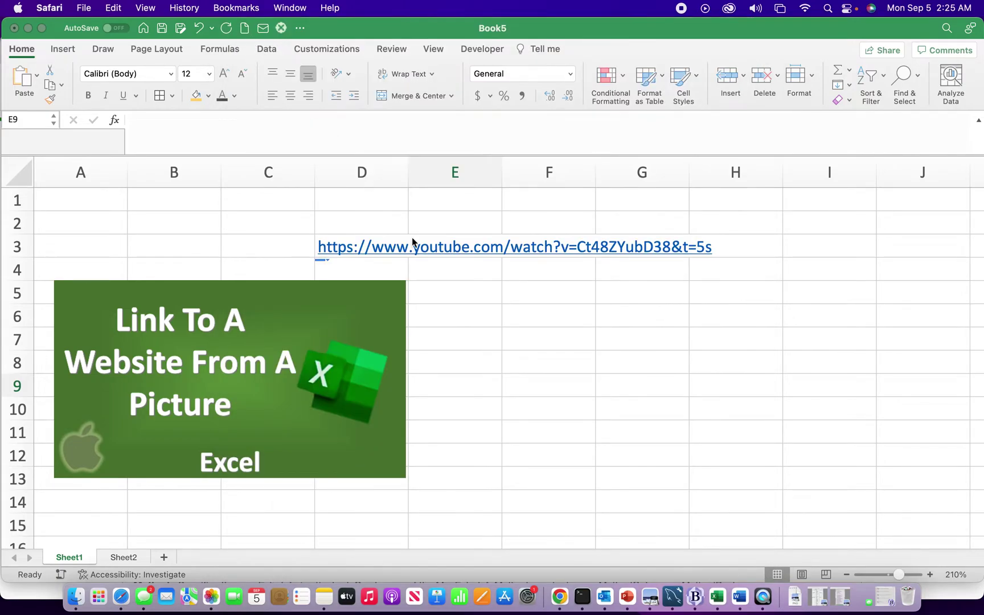
{"action": "left_click", "coordinate": [455, 314]}
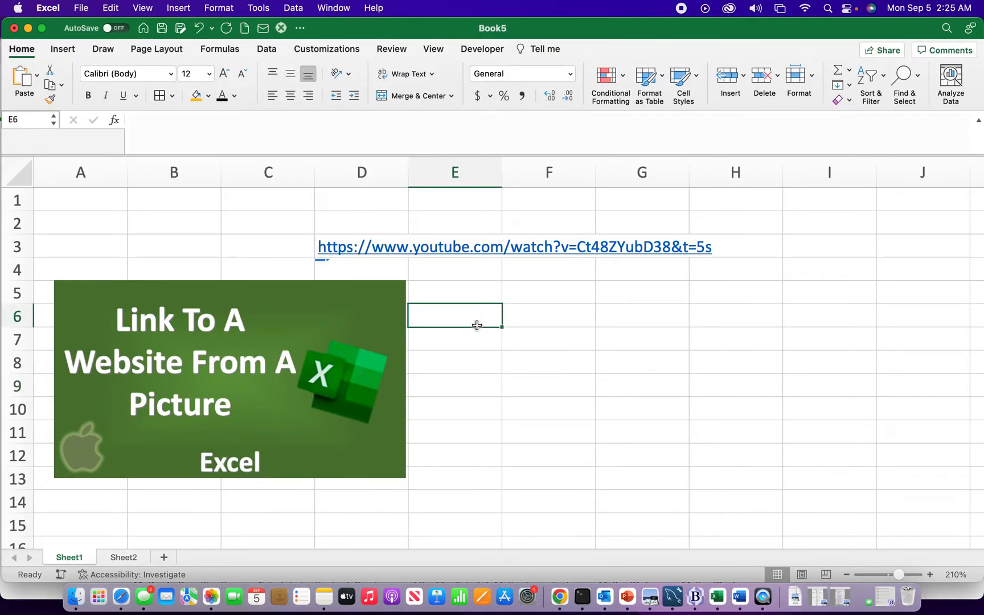
{"action": "left_click", "coordinate": [552, 385]}
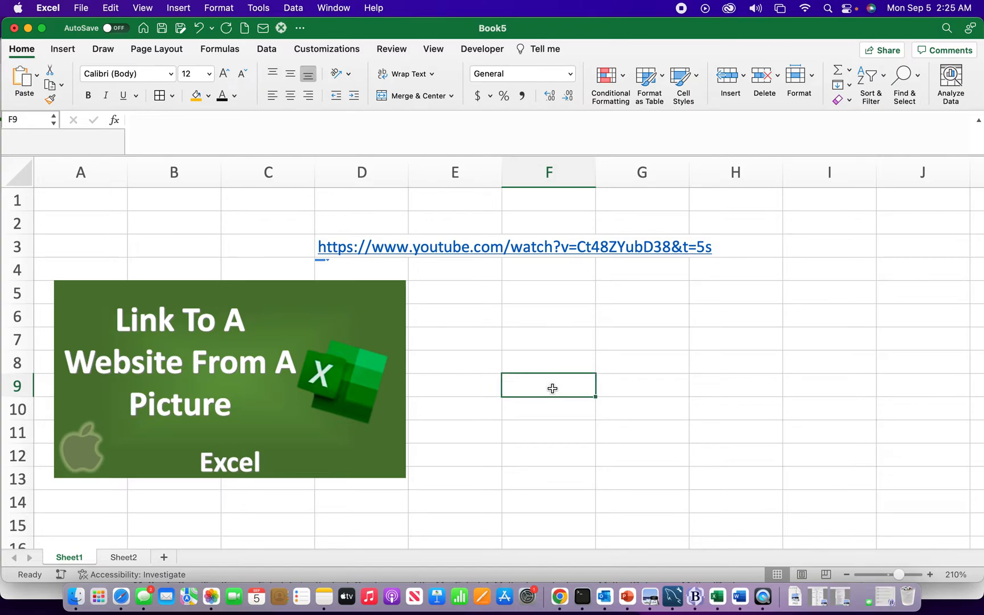
{"action": "mouse_move", "coordinate": [350, 376]}
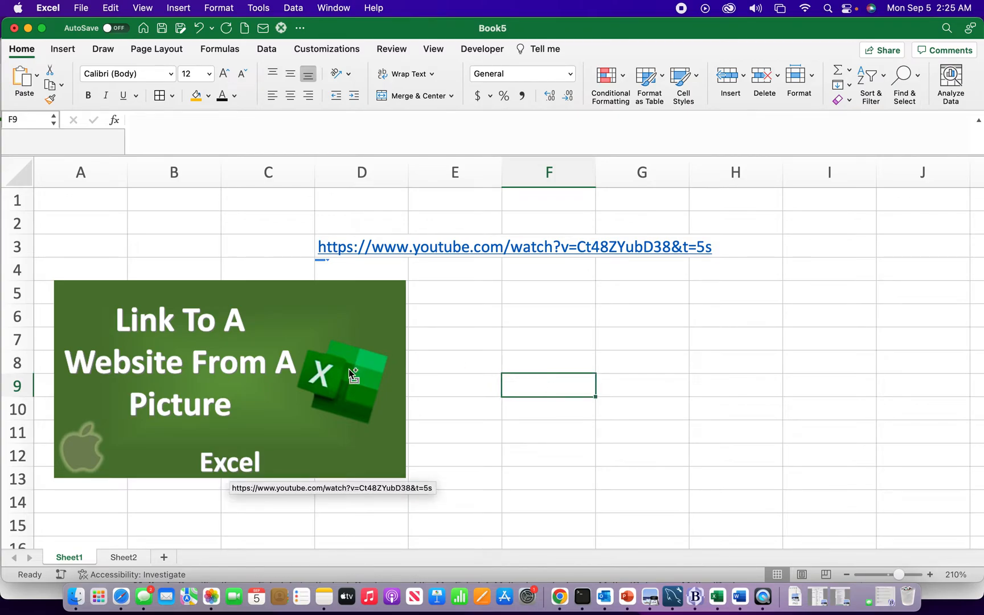
Step: Start Assign Macro for the picture and replace the suggested name with linktoweb
{"action": "right_click", "coordinate": [353, 376]}
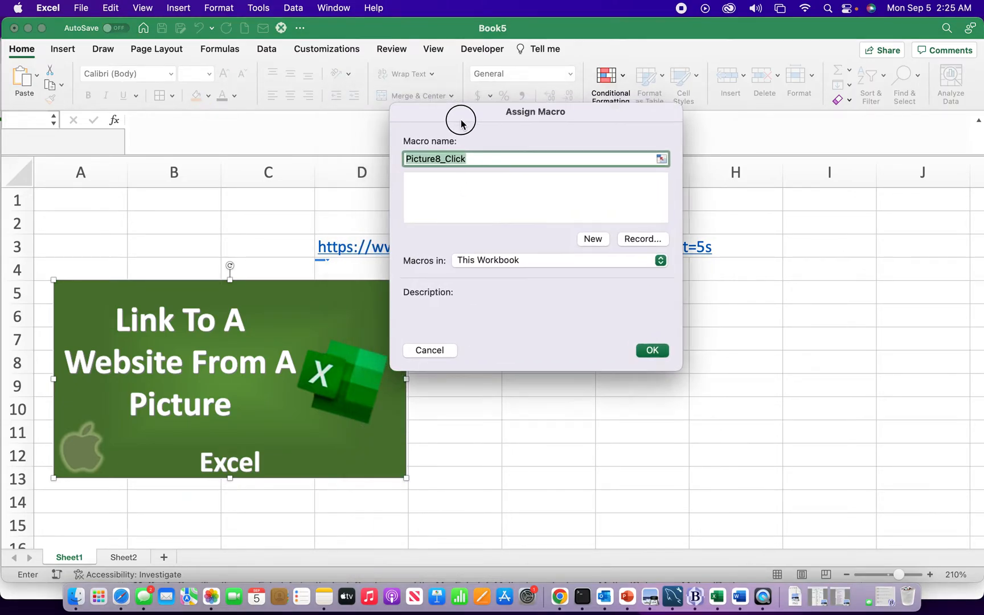
{"action": "left_click_drag", "start_coordinate": [461, 121], "coordinate": [536, 212]}
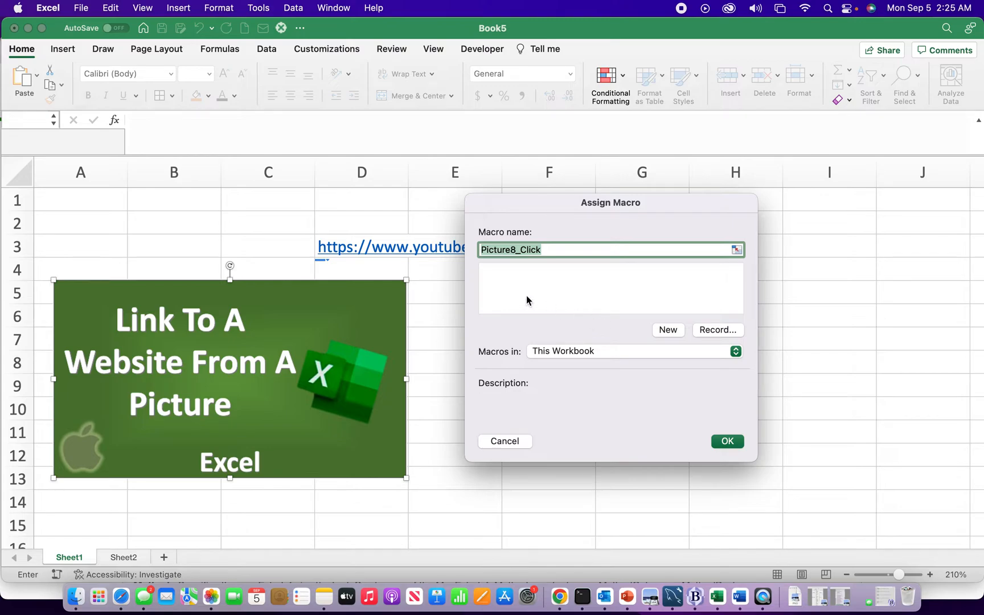
{"action": "left_click", "coordinate": [549, 249]}
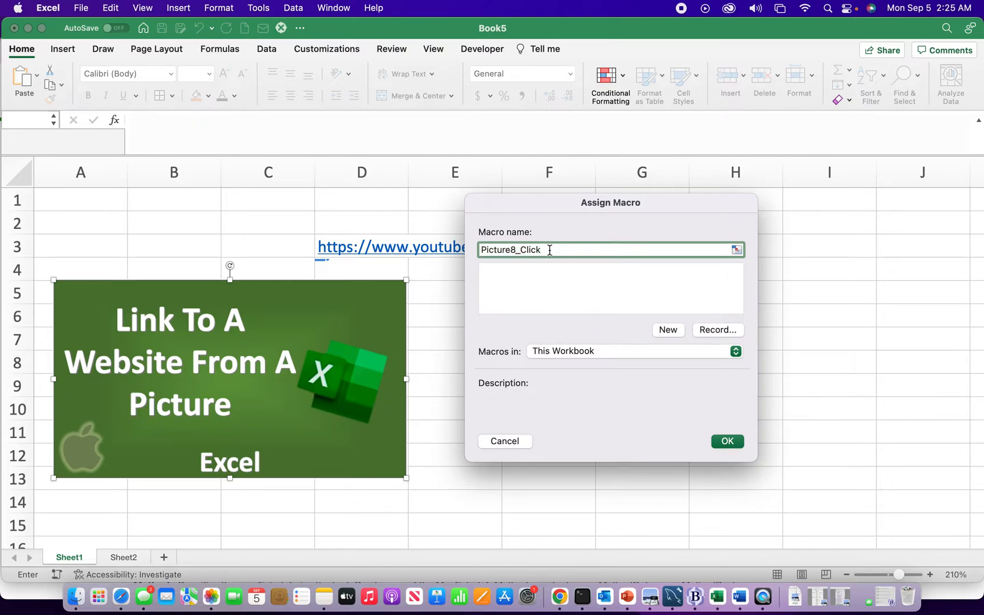
{"action": "mouse_move", "coordinate": [534, 268]}
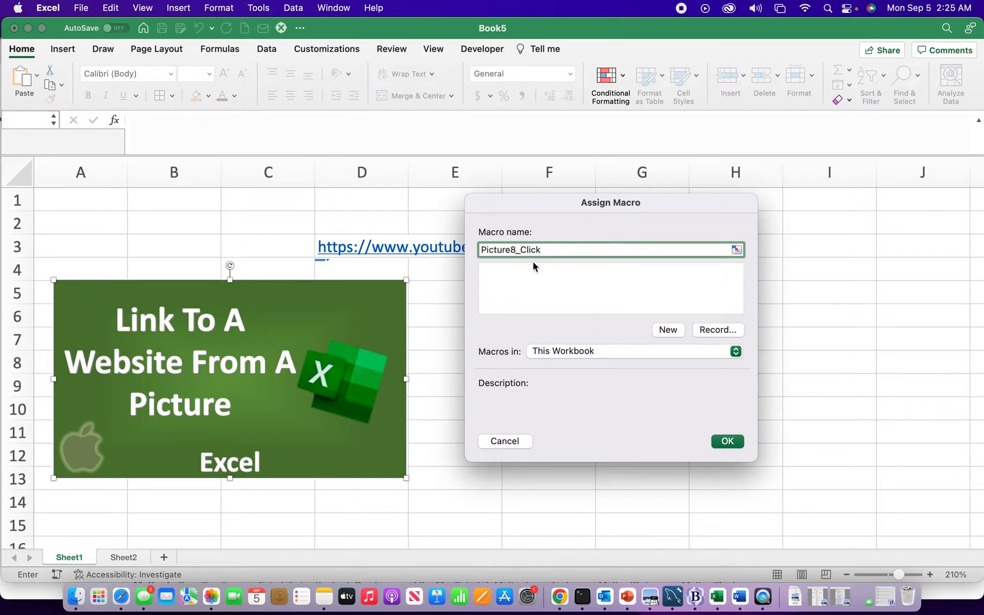
{"action": "key", "text": "Backspace"}
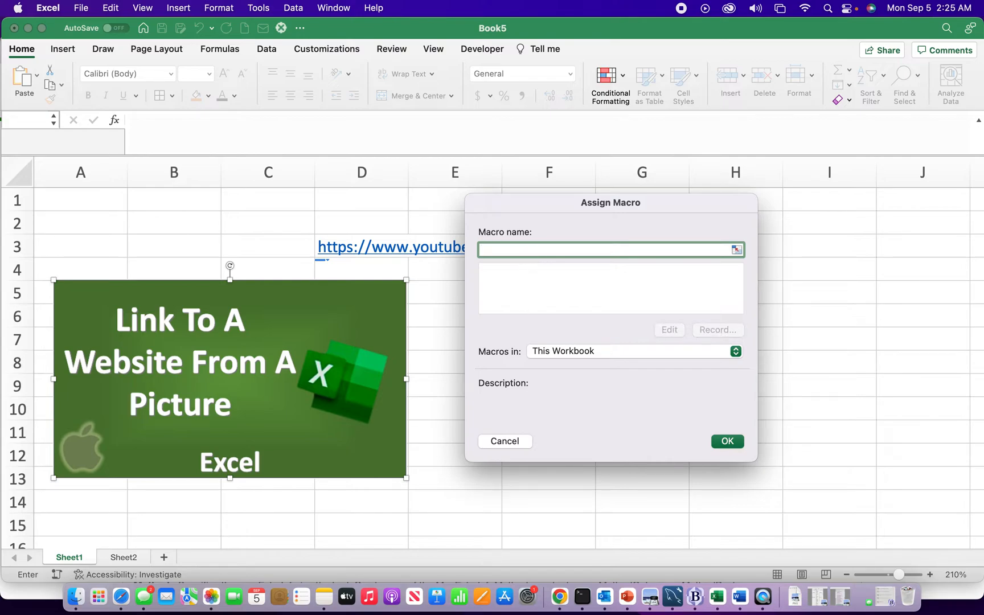
{"action": "type", "text": "linkto"}
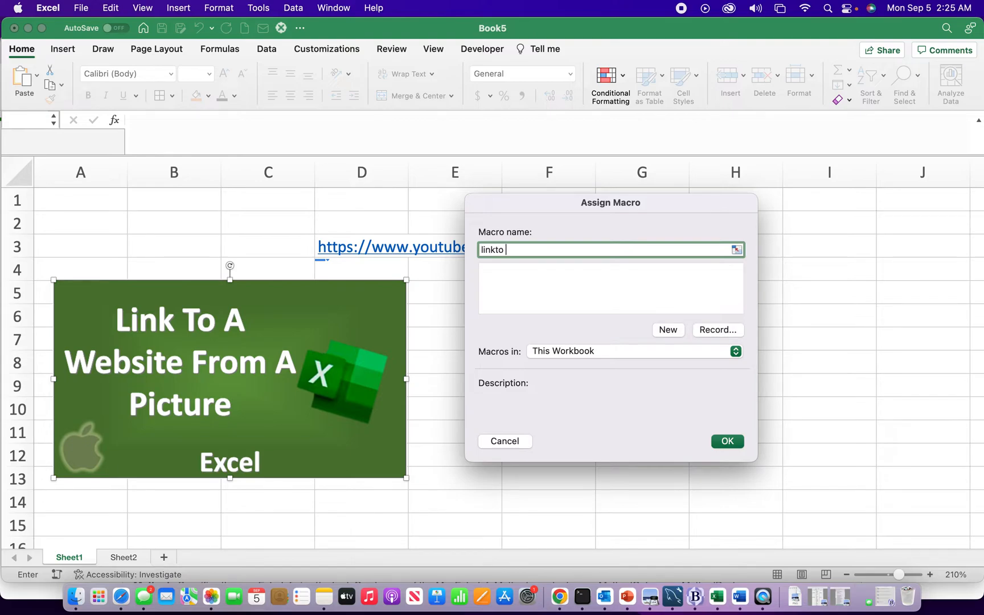
{"action": "type", "text": "web"}
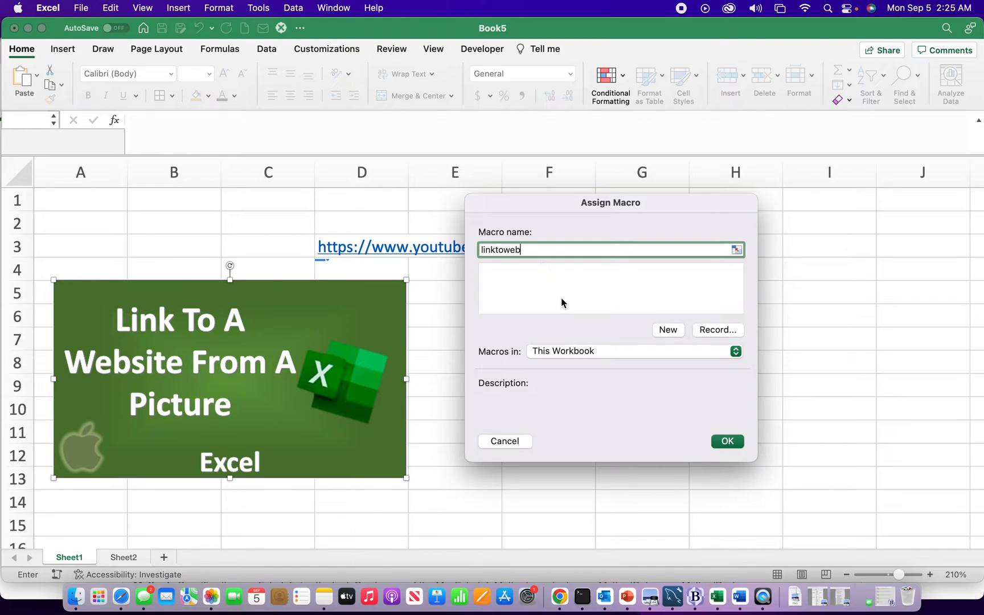
{"action": "mouse_move", "coordinate": [673, 336]}
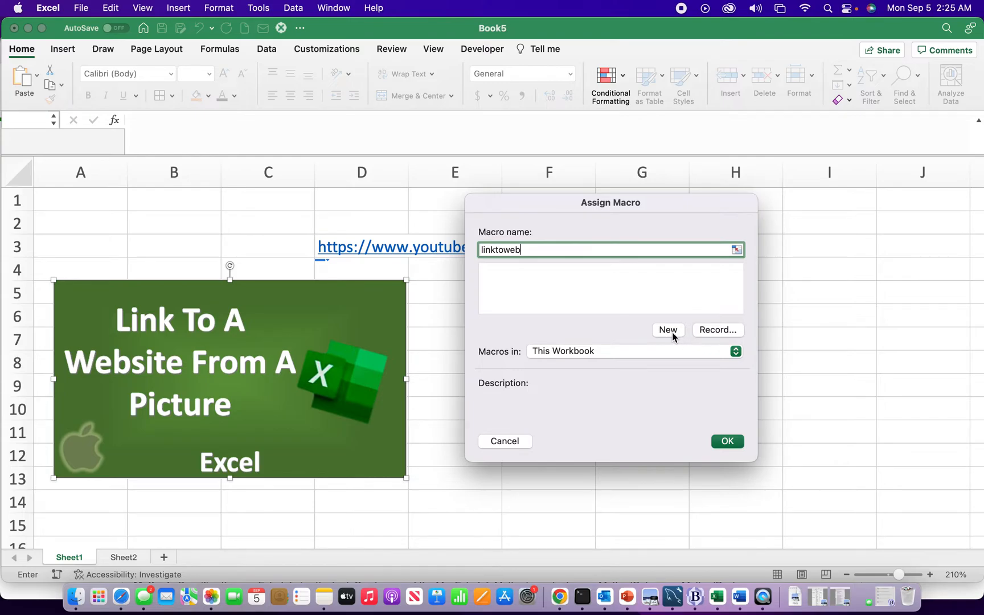
Step: Create linktoweb calling ActiveWorkbook.FollowHyperlink Address:="<YouTube URL>" and close the Visual Basic editor
{"action": "left_click", "coordinate": [667, 330]}
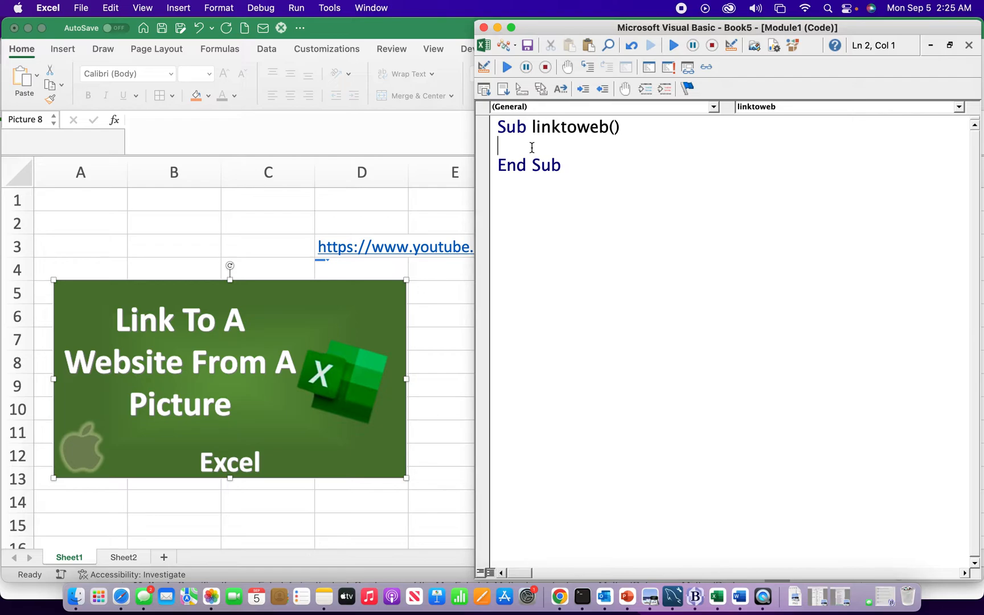
{"action": "type", "text": "Ac"}
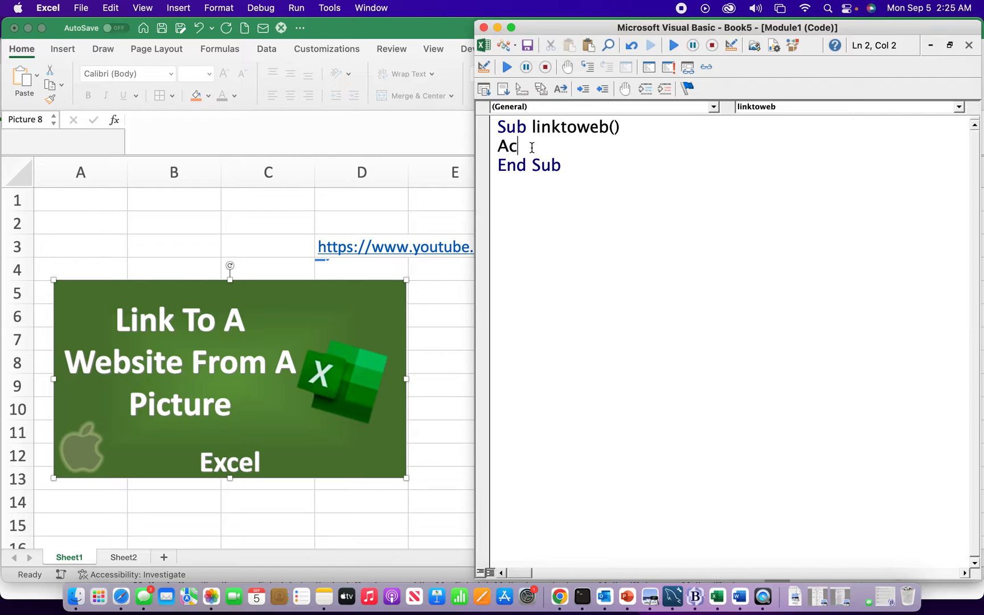
{"action": "type", "text": "tive"}
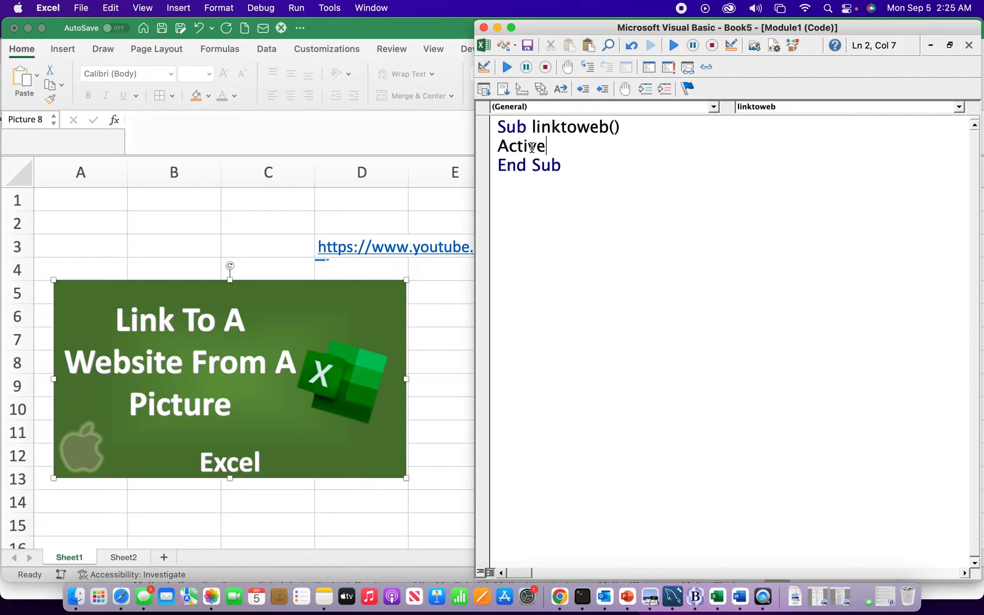
{"action": "type", "text": "Work"}
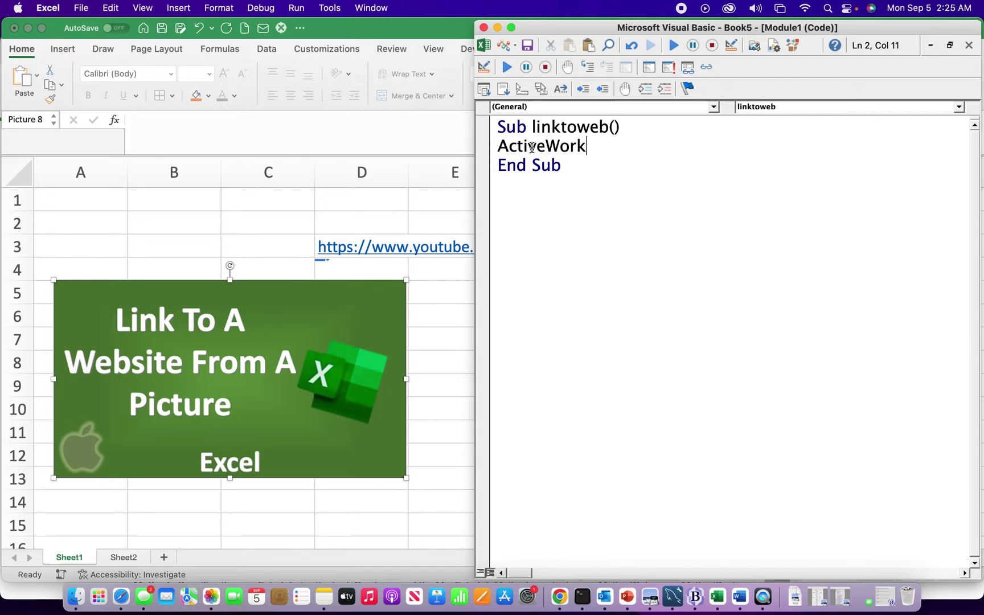
{"action": "type", "text": "book"}
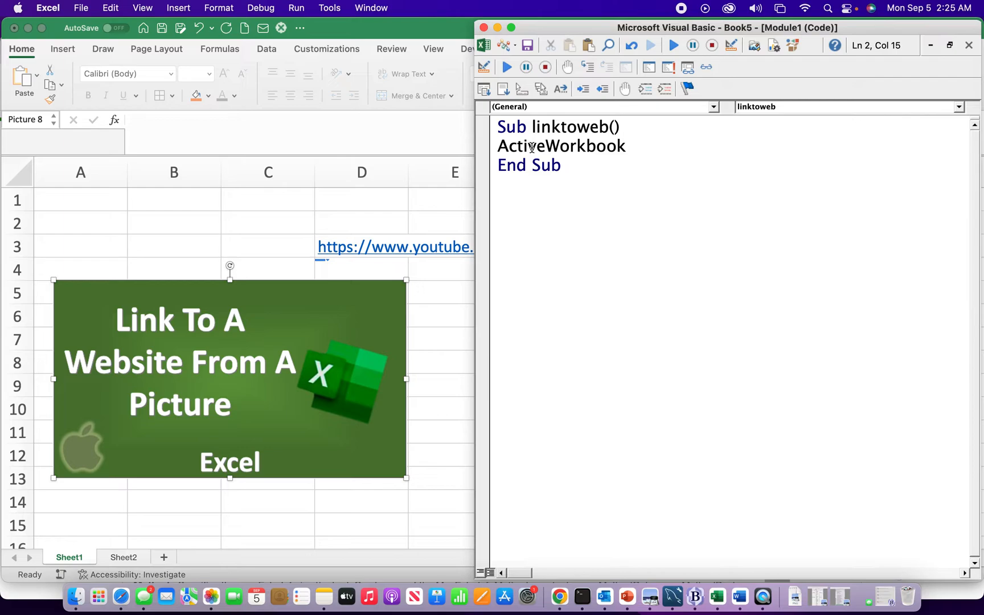
{"action": "type", "text": ".Fol"}
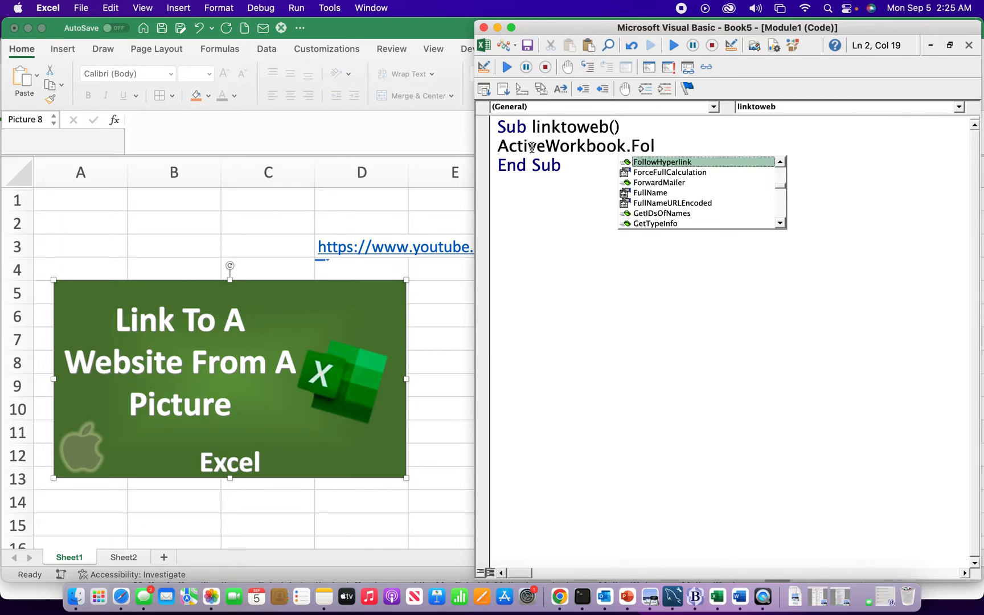
{"action": "type", "text": "llowHyperlink"}
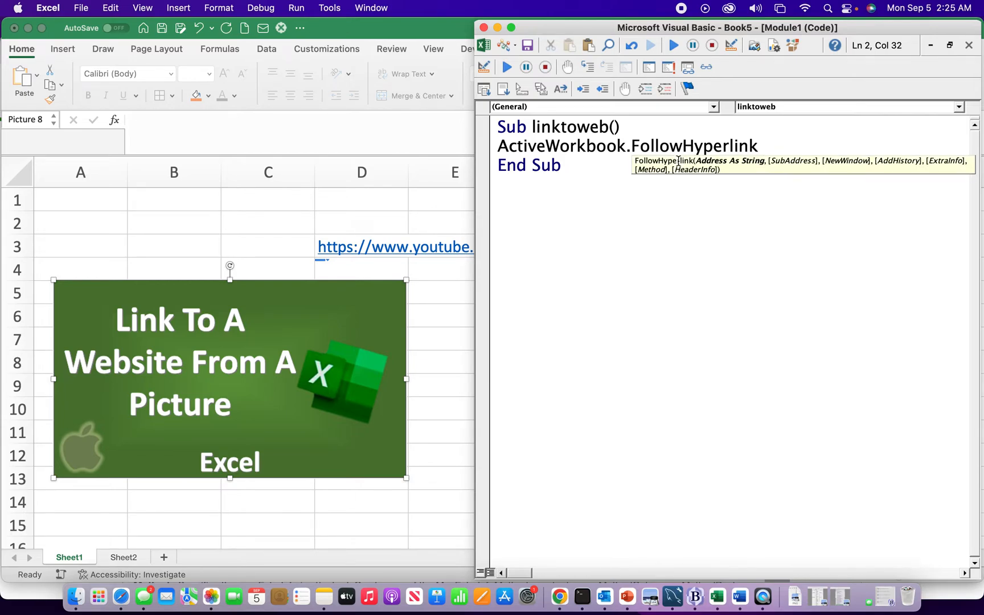
{"action": "type", "text": "Address"}
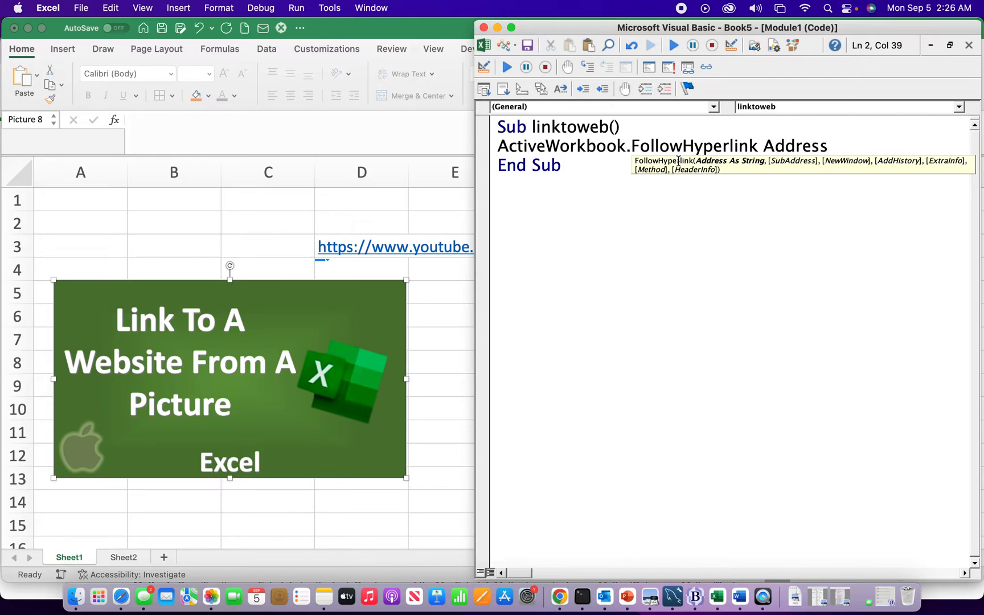
{"action": "type", "text": ":"}
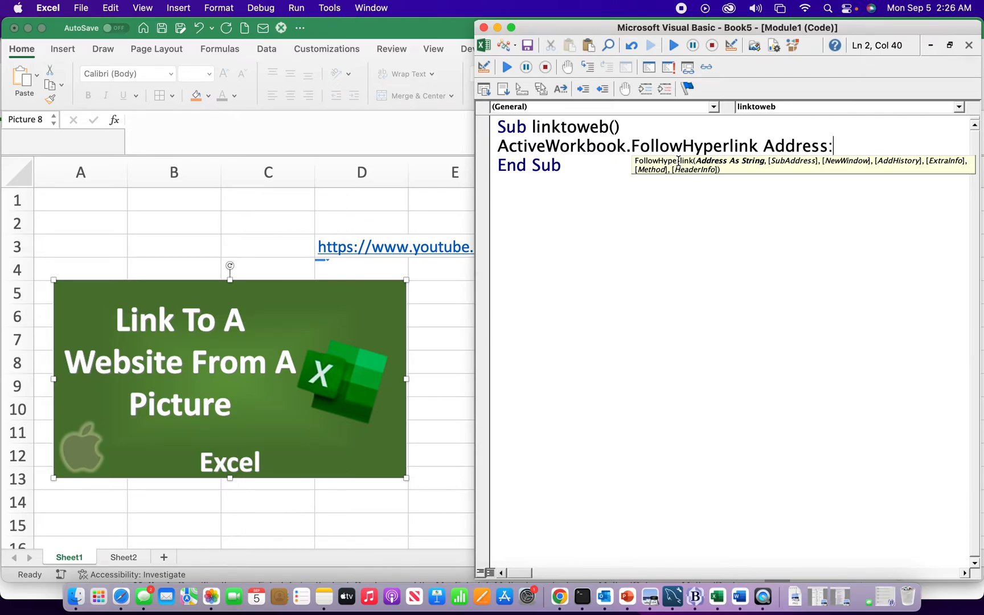
{"action": "type", "text": "="}
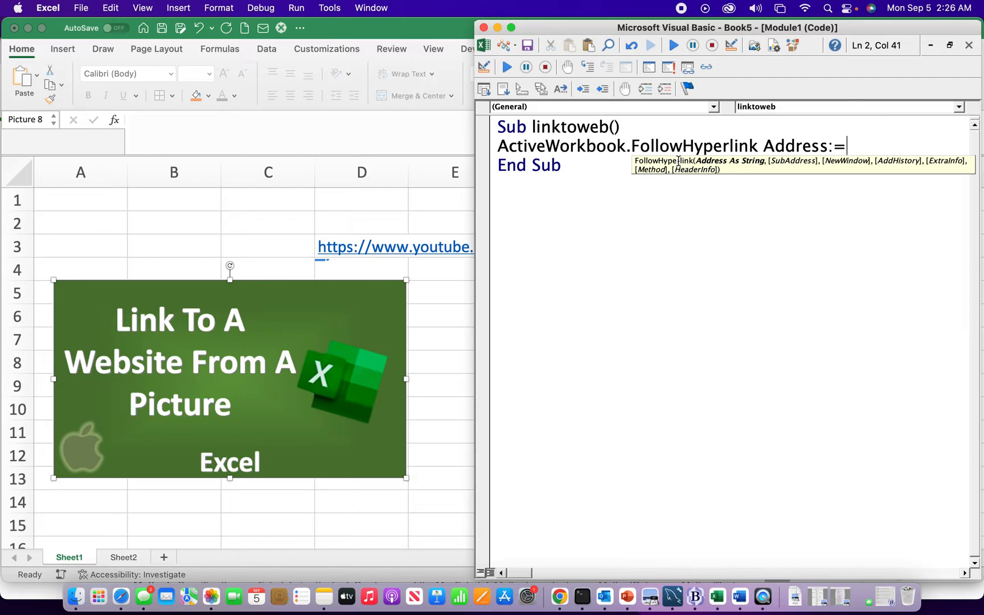
{"action": "type", "text": "\""}
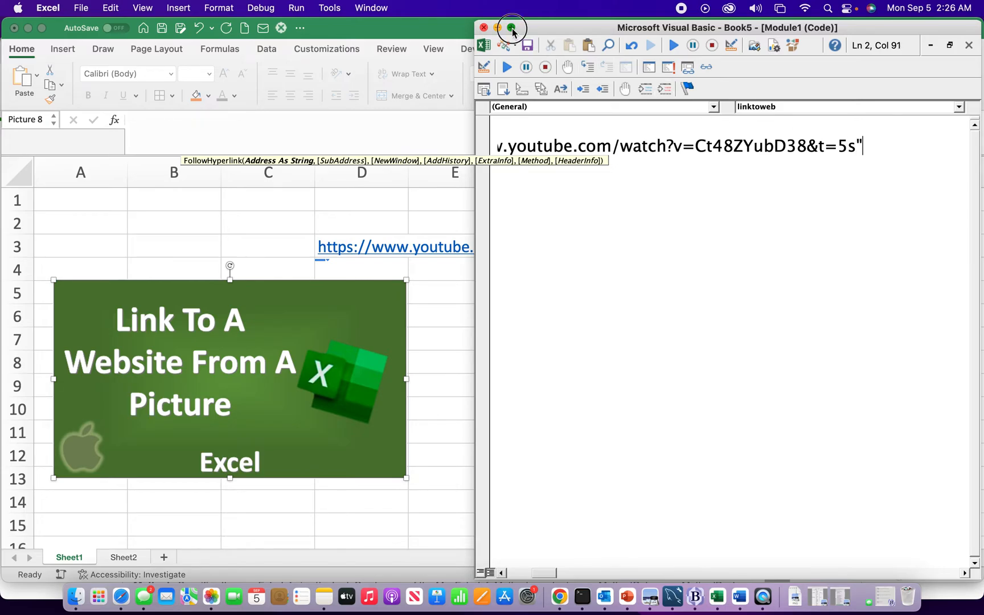
{"action": "left_click", "coordinate": [496, 29]}
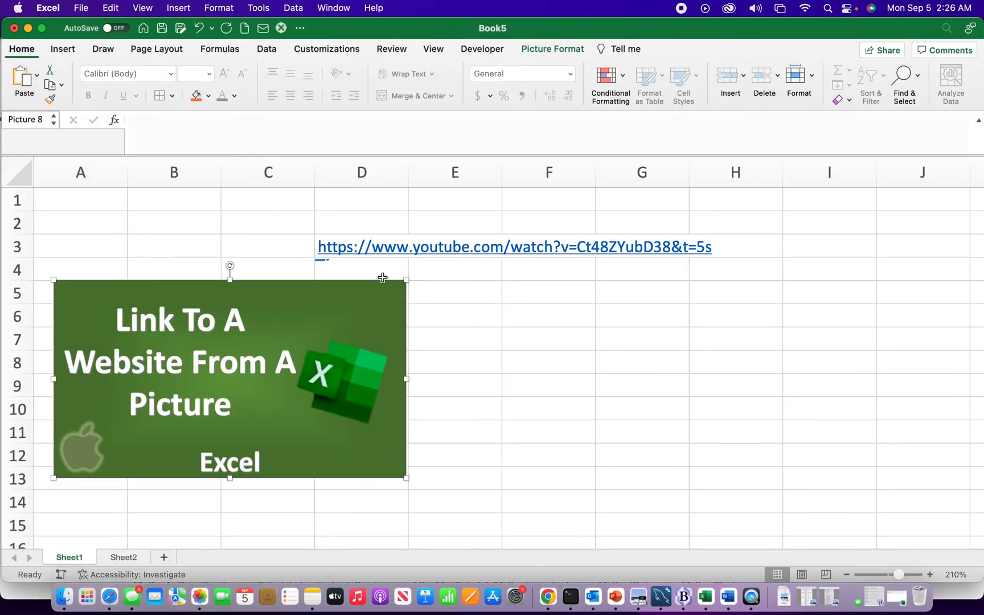
Step: Assign the linktoweb macro to the picture
{"action": "left_click", "coordinate": [547, 338]}
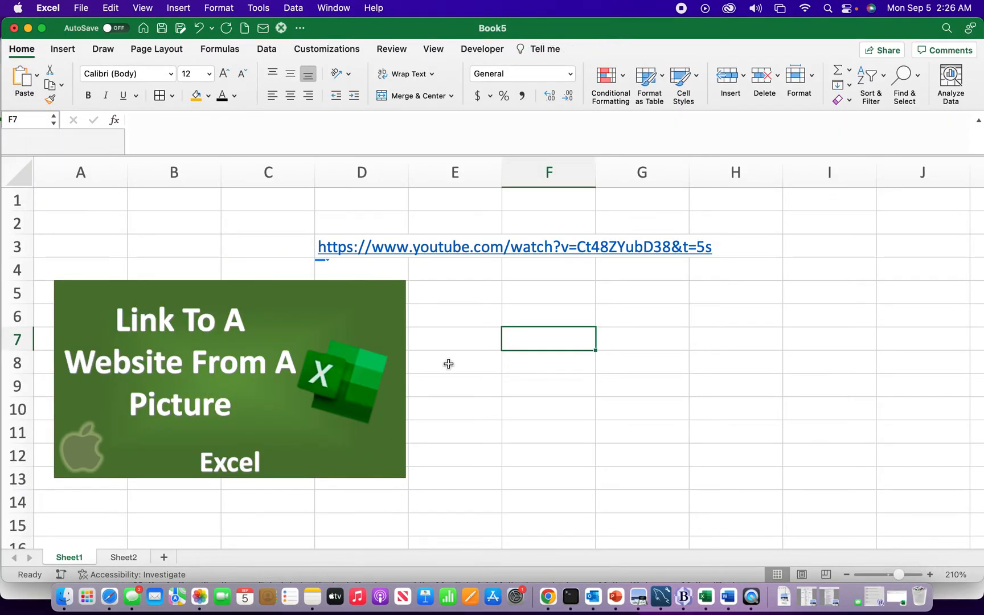
{"action": "mouse_move", "coordinate": [331, 395]}
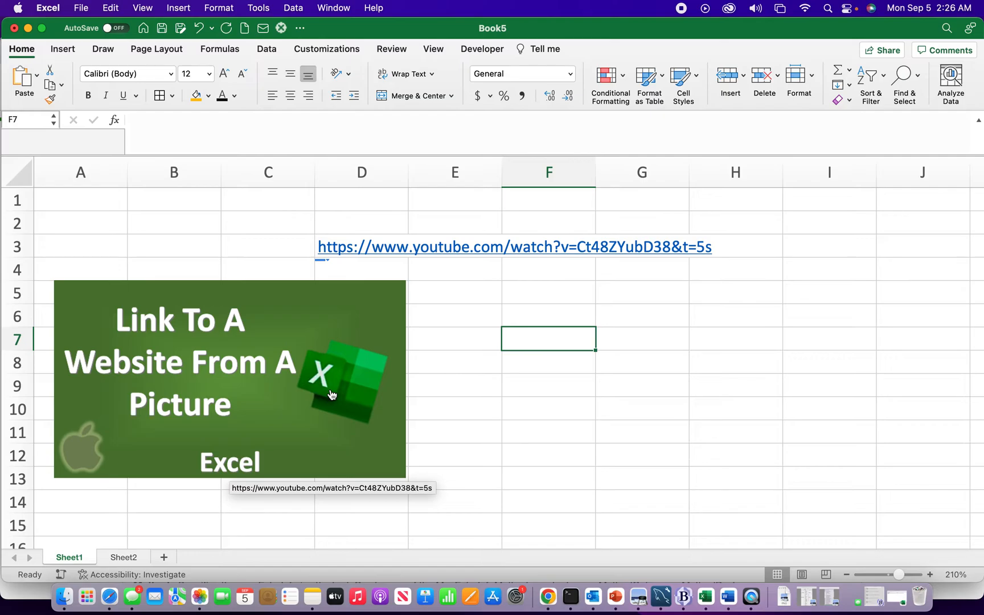
{"action": "right_click", "coordinate": [331, 394]}
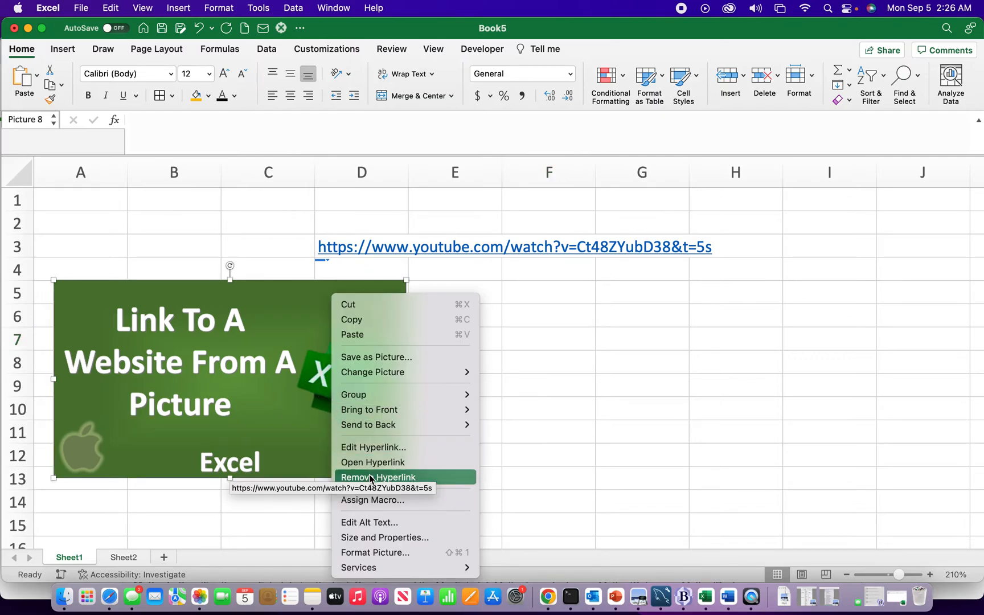
{"action": "left_click", "coordinate": [372, 500]}
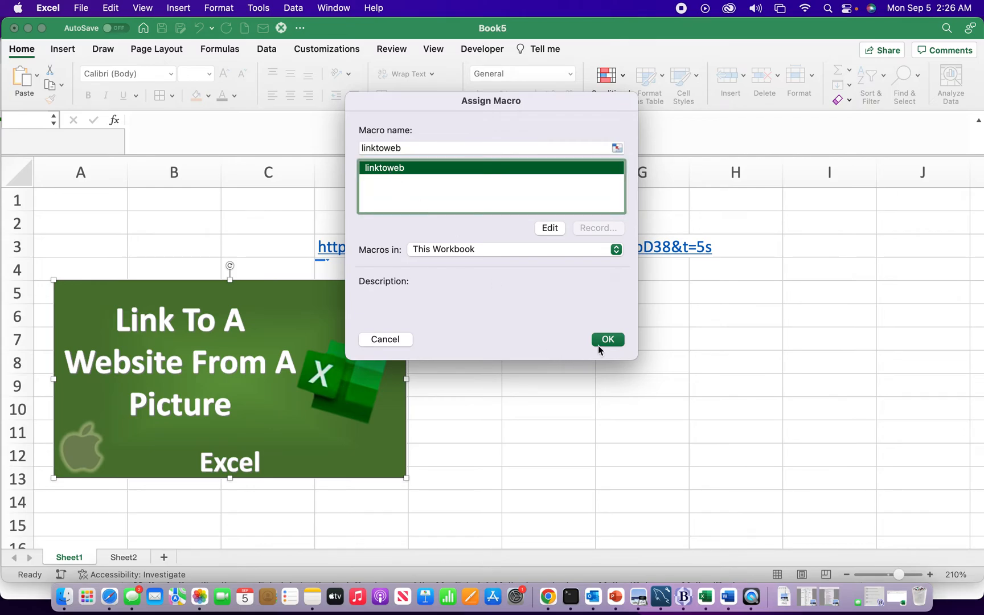
{"action": "left_click", "coordinate": [608, 340]}
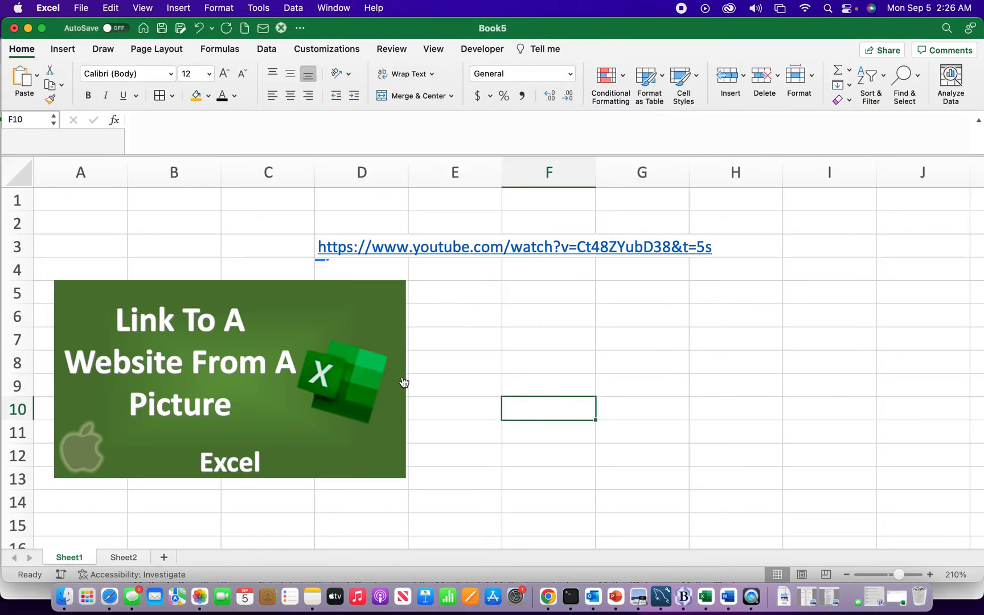
Step: Run the picture's macro so the video opens in Safari, then return to the sheet
{"action": "left_click", "coordinate": [514, 247]}
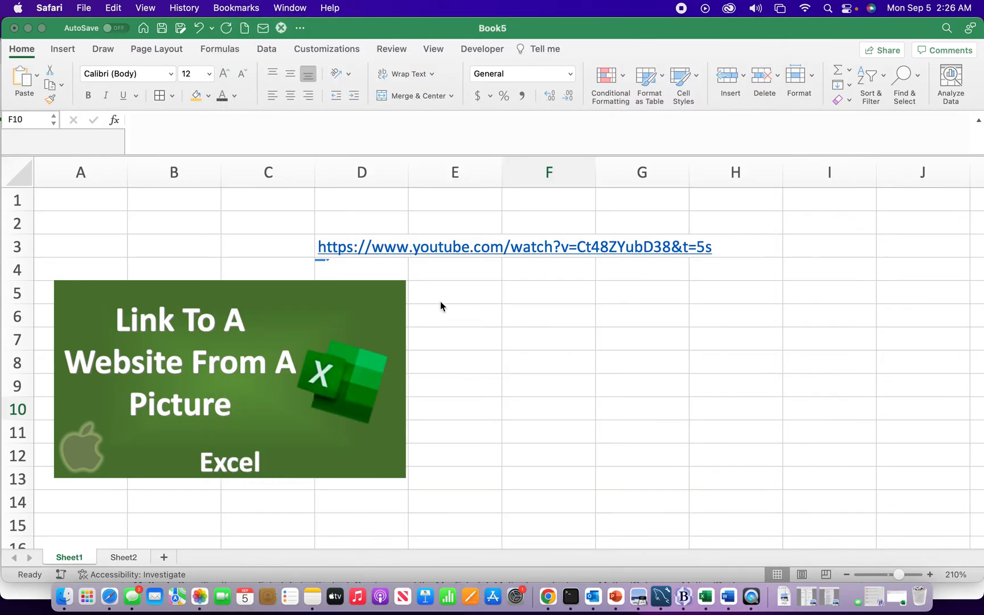
{"action": "left_click", "coordinate": [444, 310]}
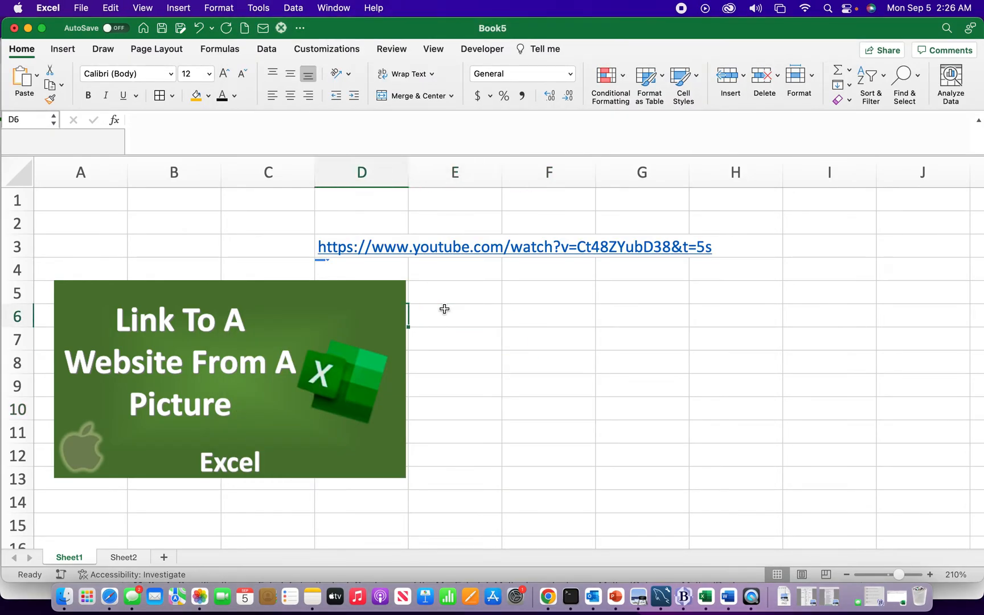
{"action": "left_click", "coordinate": [549, 340]}
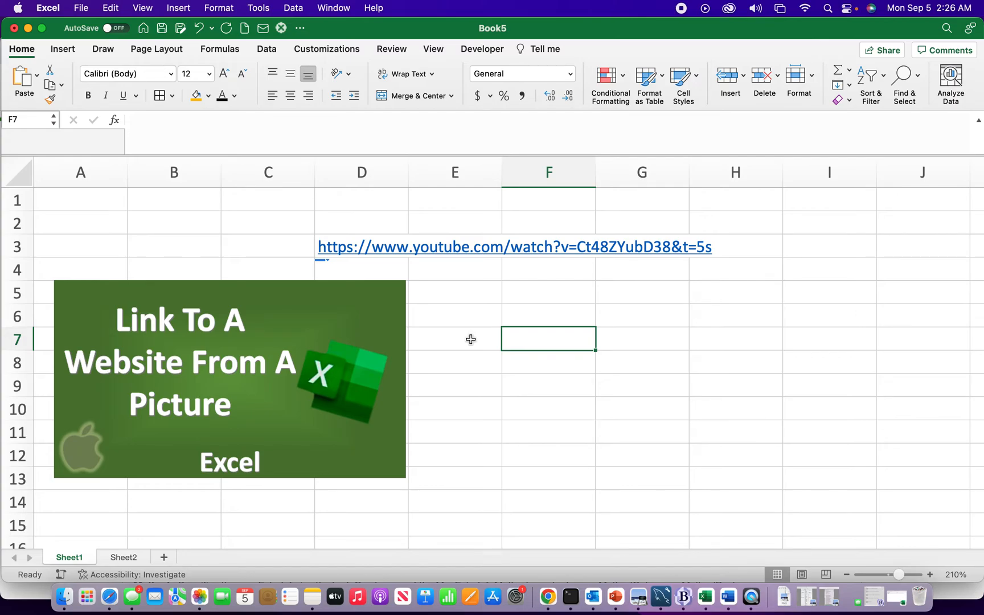
{"action": "mouse_move", "coordinate": [315, 324]}
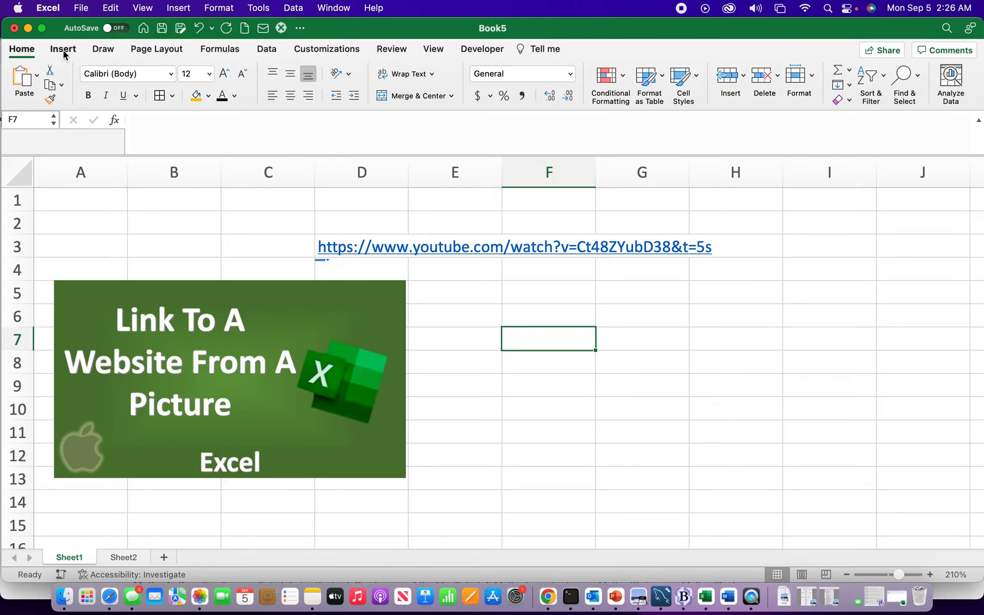
Step: Insert a blue rectangle shape and place it beside the picture
{"action": "left_click", "coordinate": [210, 77]}
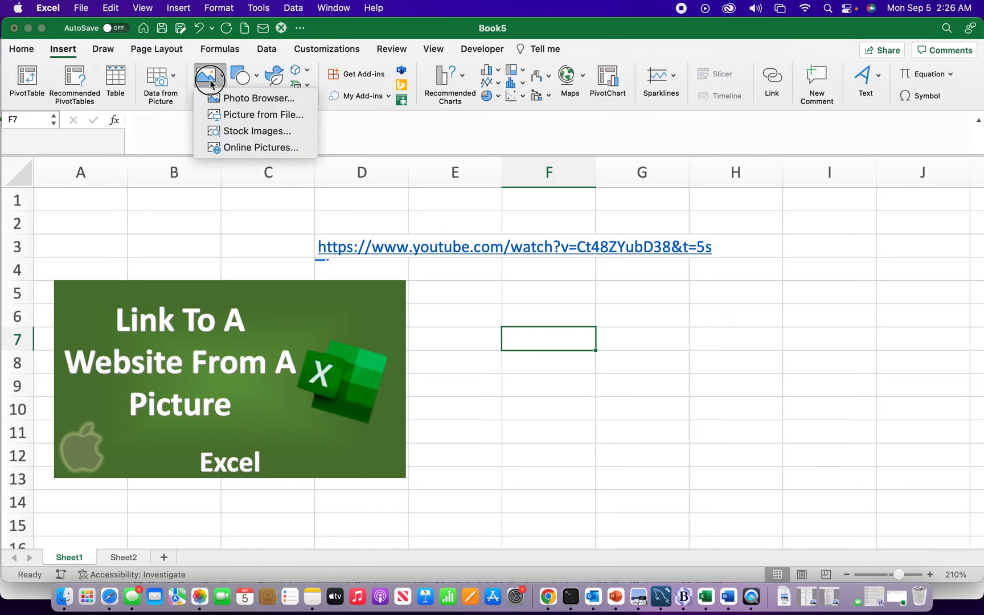
{"action": "left_click", "coordinate": [209, 75]}
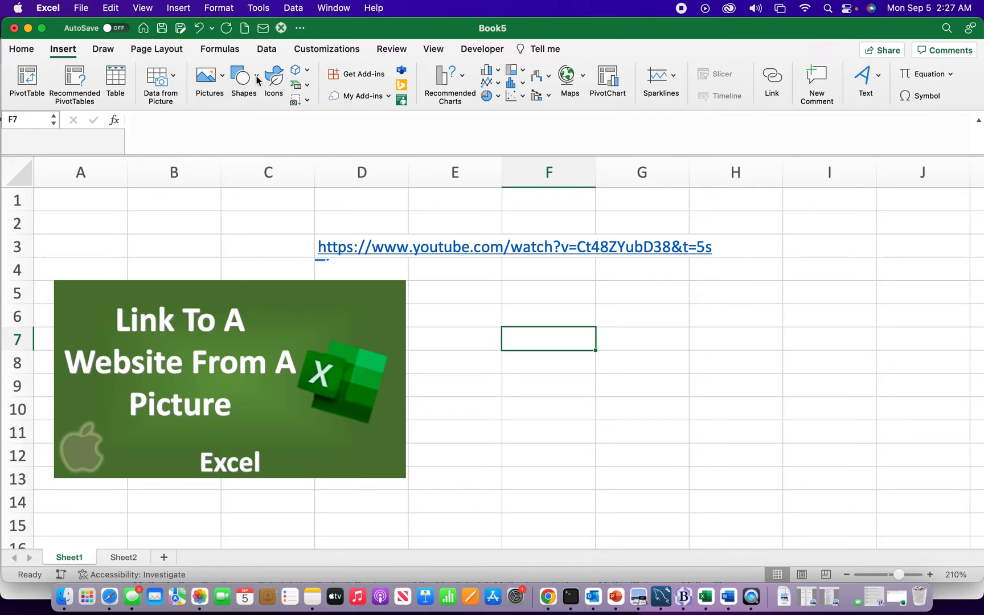
{"action": "left_click", "coordinate": [243, 77]}
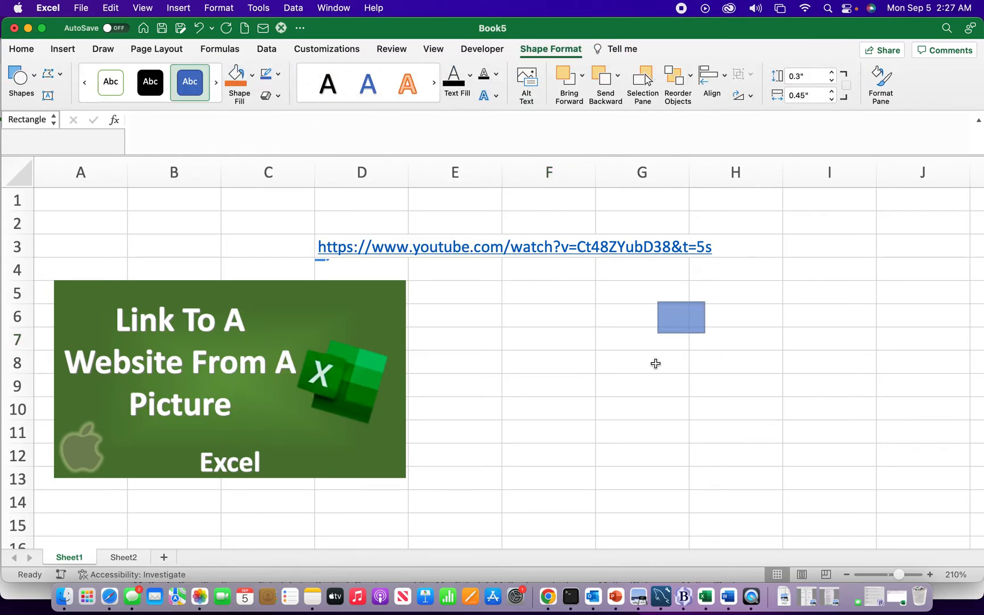
{"action": "left_click_drag", "start_coordinate": [679, 316], "coordinate": [448, 300]}
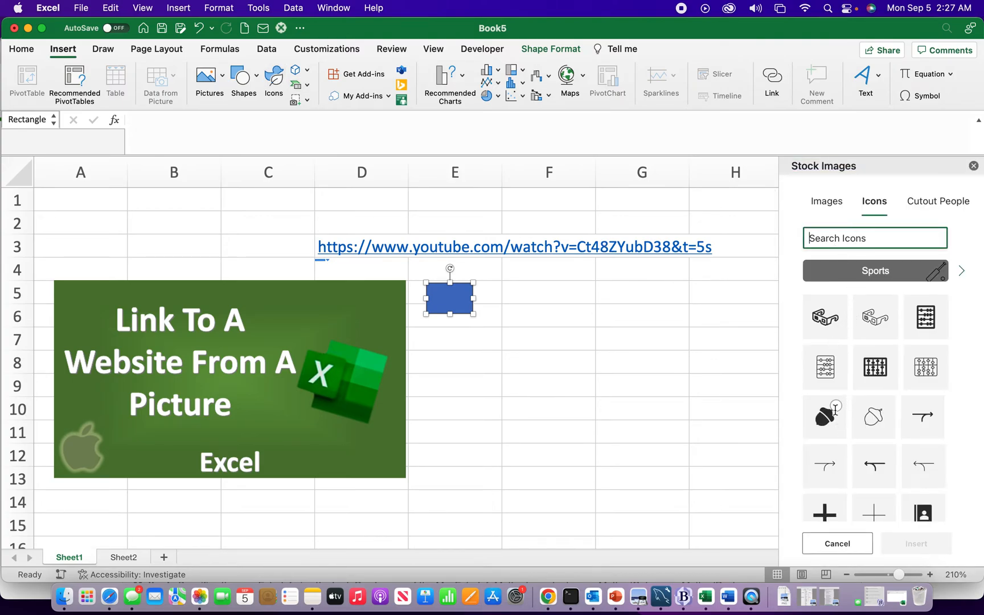
Step: Insert a black acorn icon, shrink it and place it below the rectangle
{"action": "left_click", "coordinate": [825, 416]}
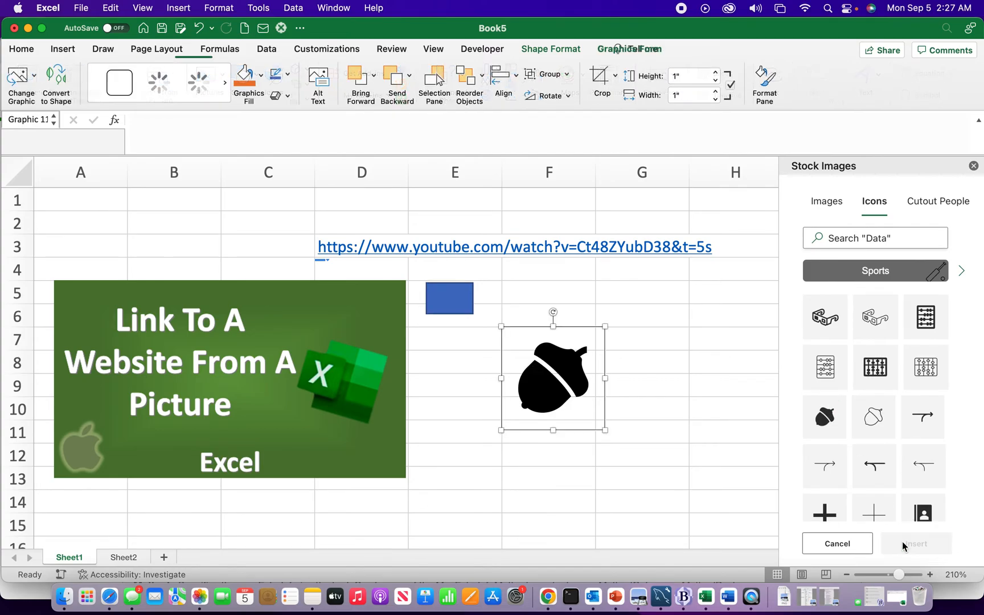
{"action": "left_click_drag", "start_coordinate": [553, 376], "coordinate": [457, 382]}
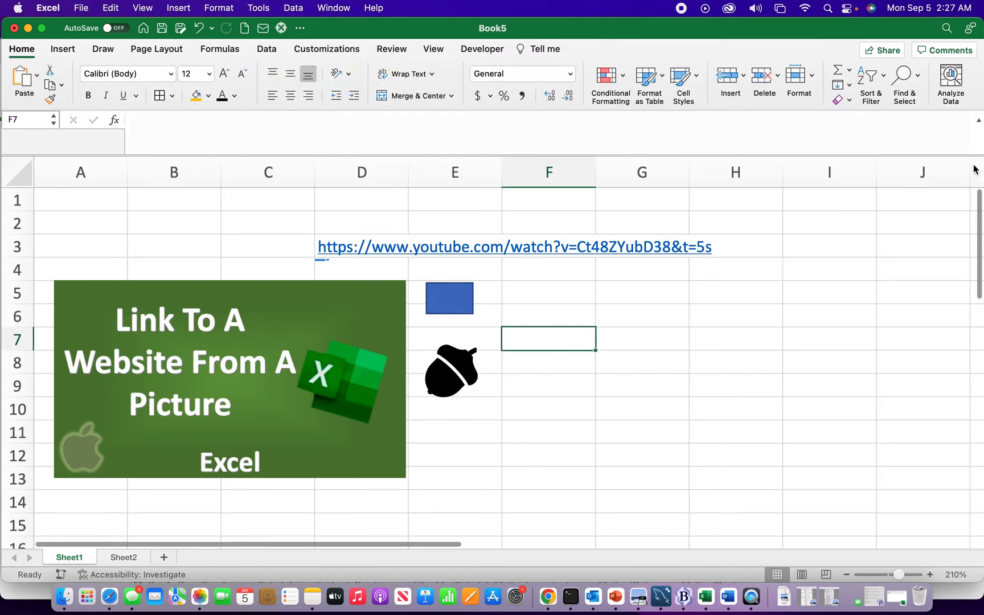
Step: Hyperlink the blue rectangle to the YouTube video address
{"action": "left_click", "coordinate": [450, 298]}
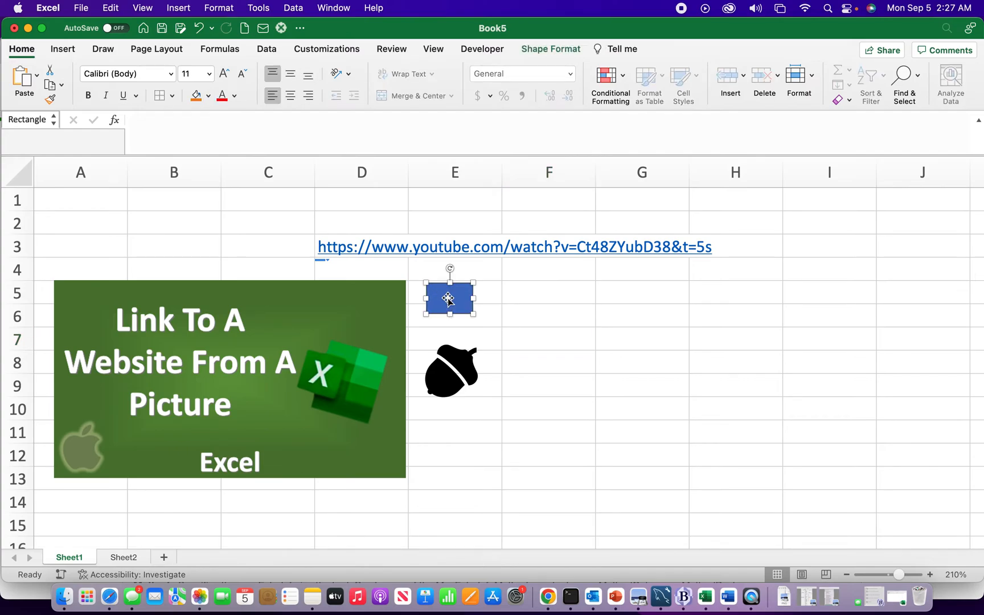
{"action": "right_click", "coordinate": [449, 299]}
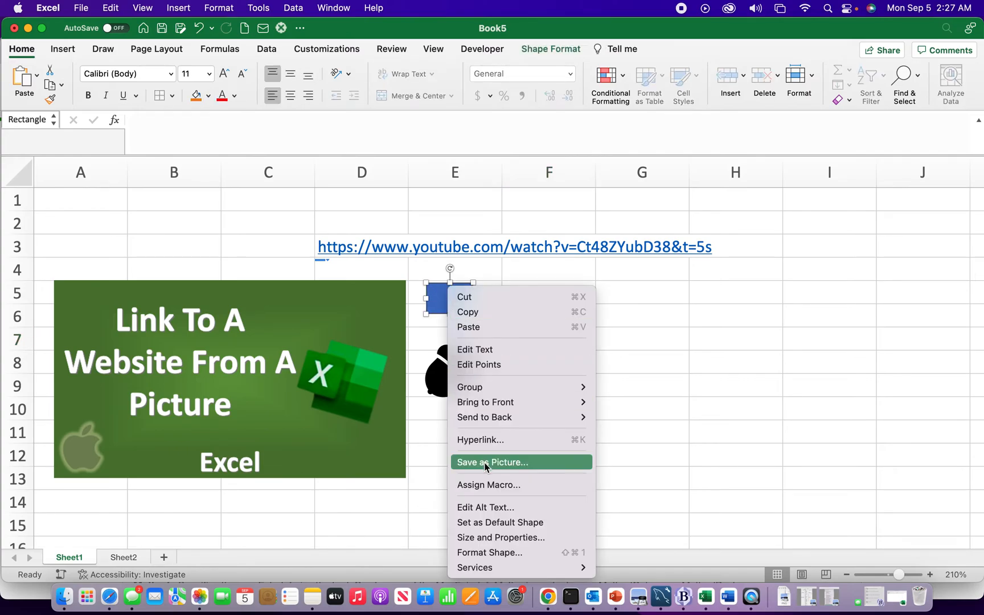
{"action": "mouse_move", "coordinate": [481, 446]}
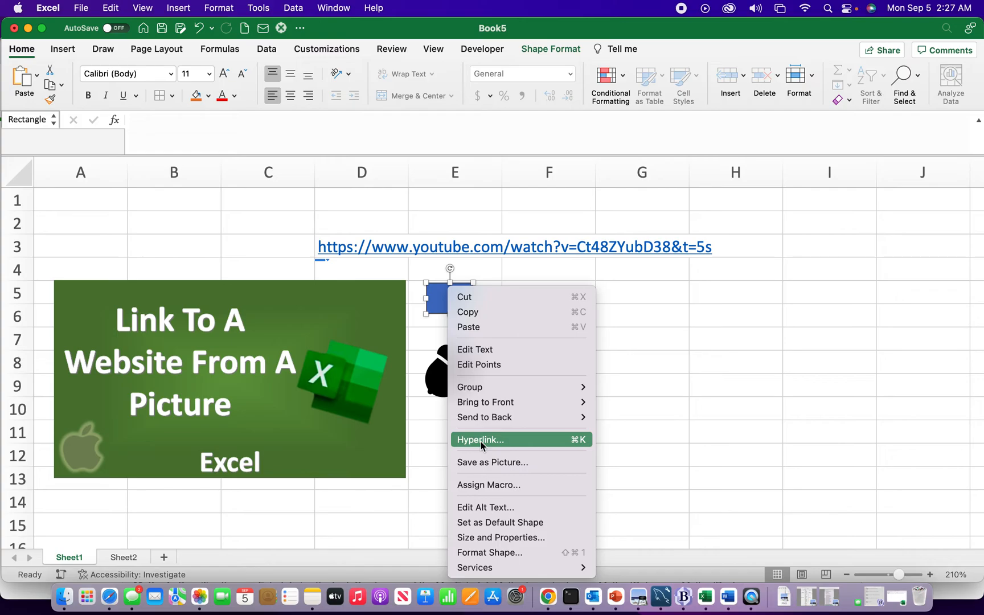
{"action": "left_click", "coordinate": [481, 439]}
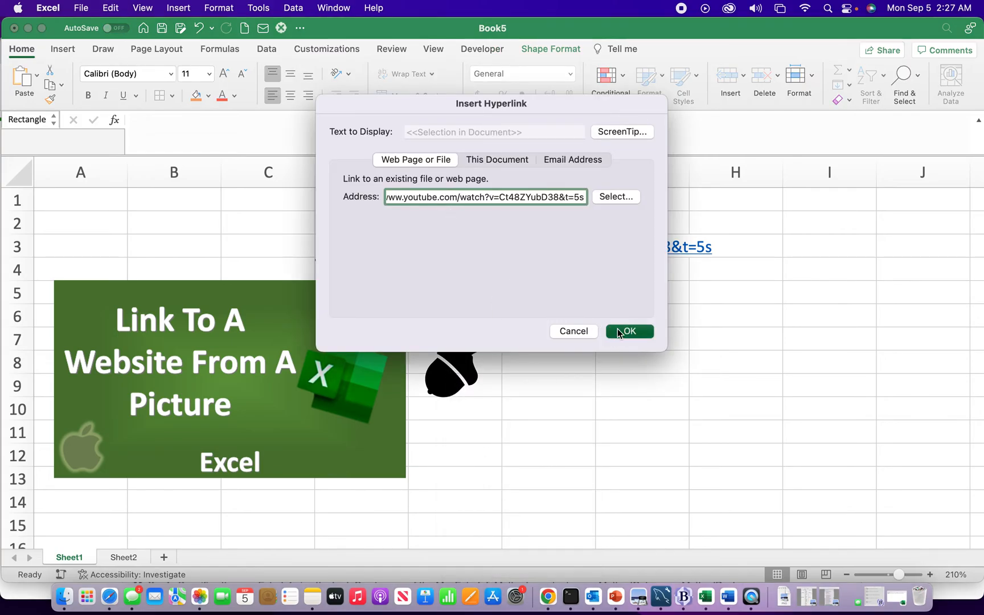
{"action": "left_click", "coordinate": [628, 332]}
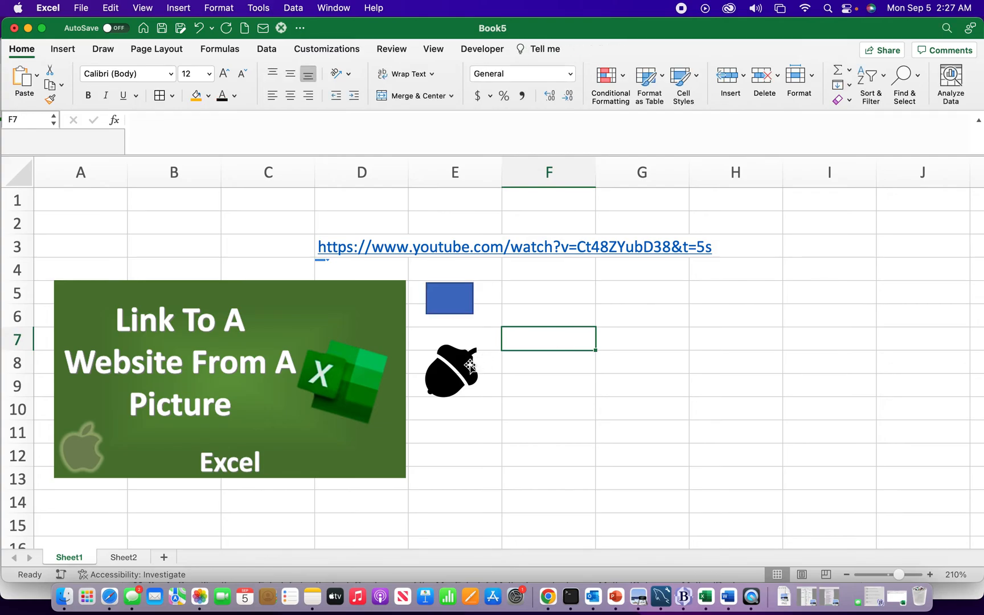
Step: Hyperlink the acorn icon to the YouTube video, test it, close Safari and return to Excel
{"action": "left_click", "coordinate": [451, 370]}
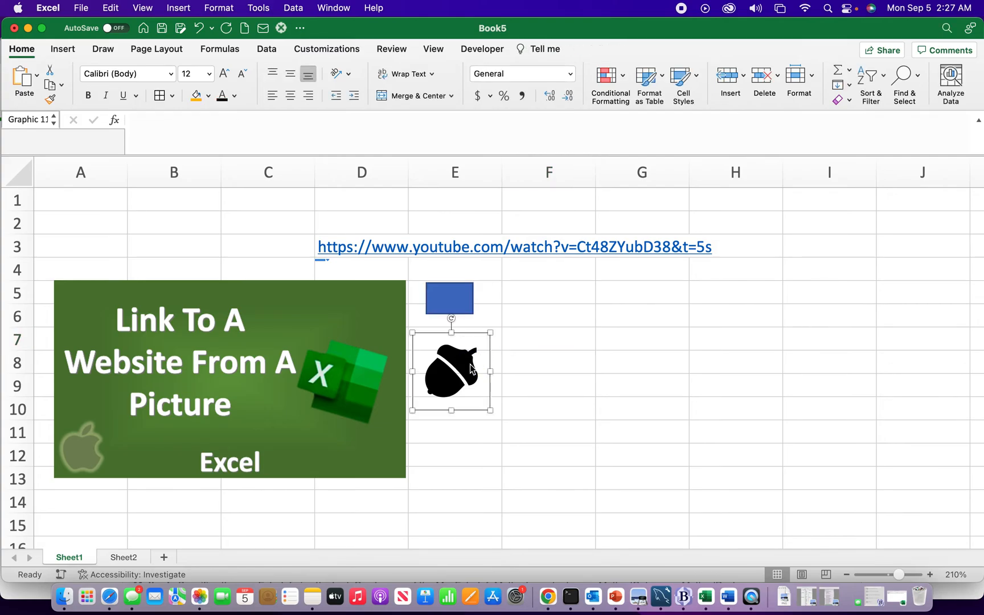
{"action": "mouse_move", "coordinate": [510, 483]}
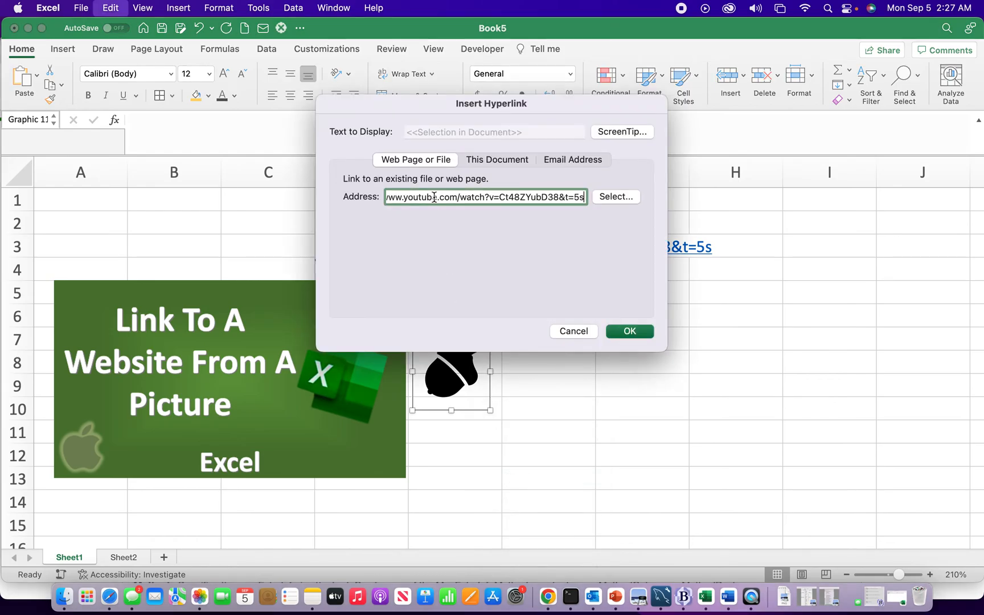
{"action": "left_click", "coordinate": [629, 331]}
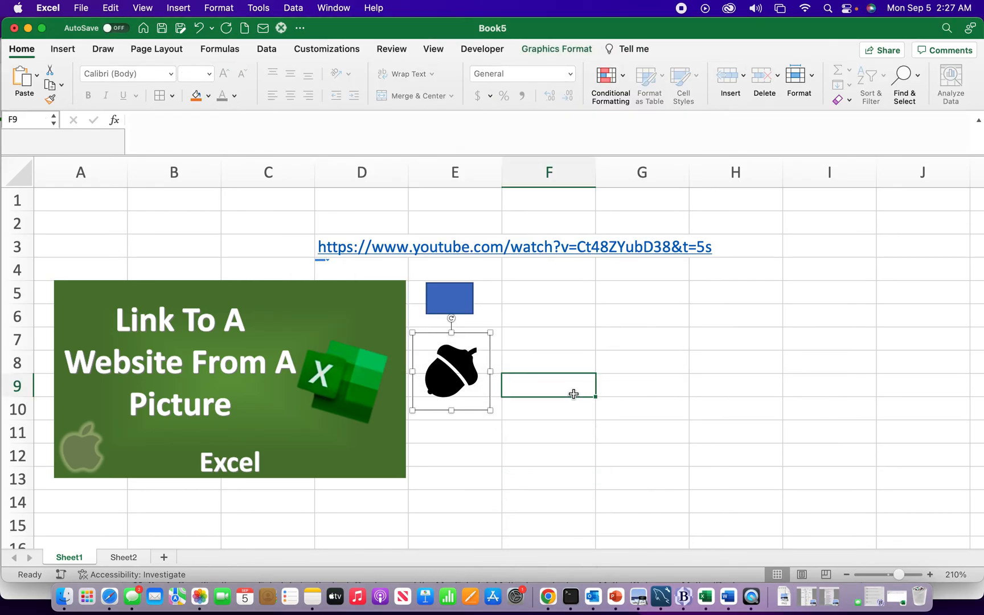
{"action": "left_click", "coordinate": [513, 247]}
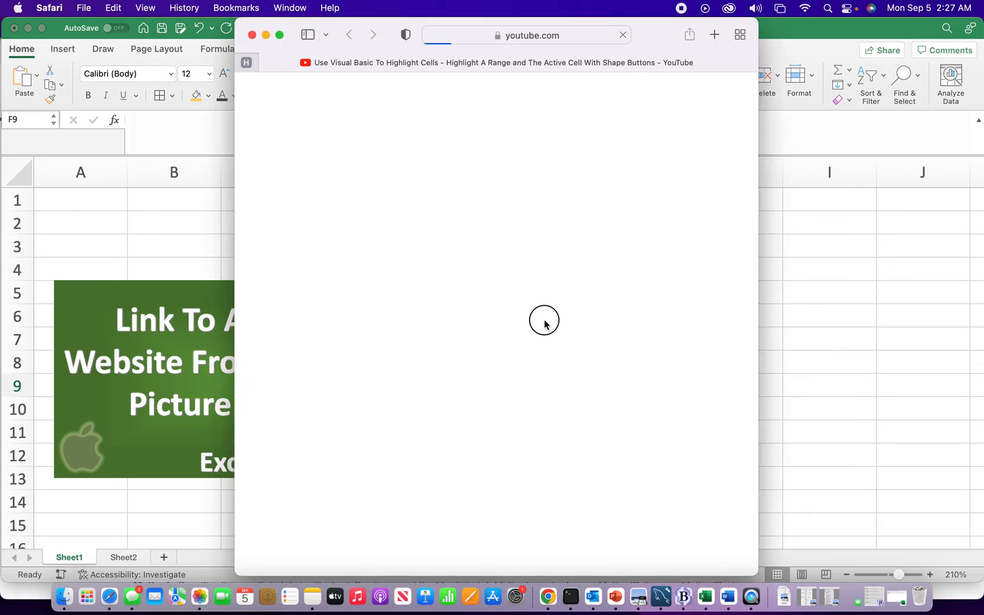
{"action": "left_click", "coordinate": [251, 35]}
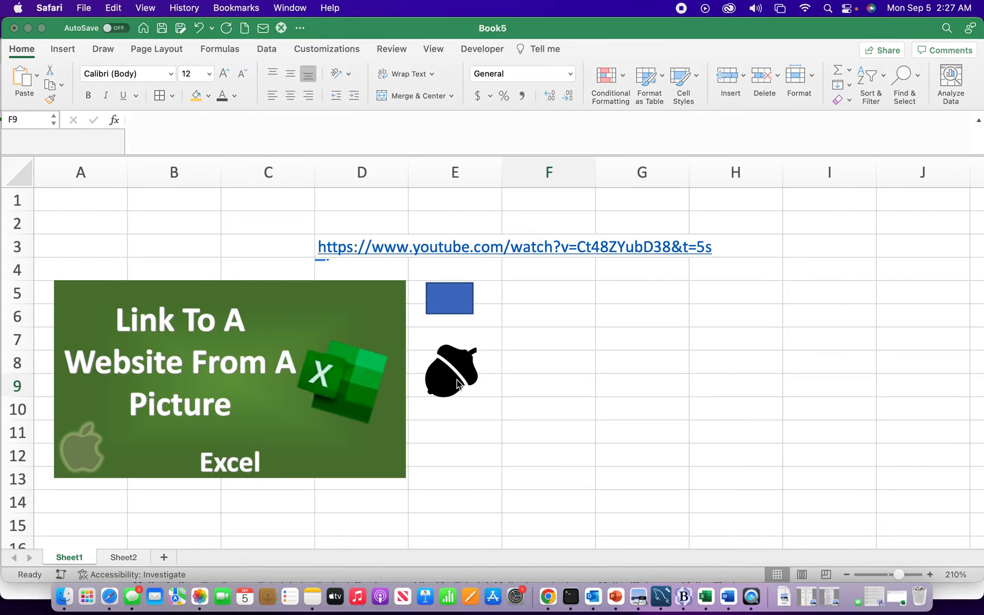
{"action": "mouse_move", "coordinate": [470, 278]}
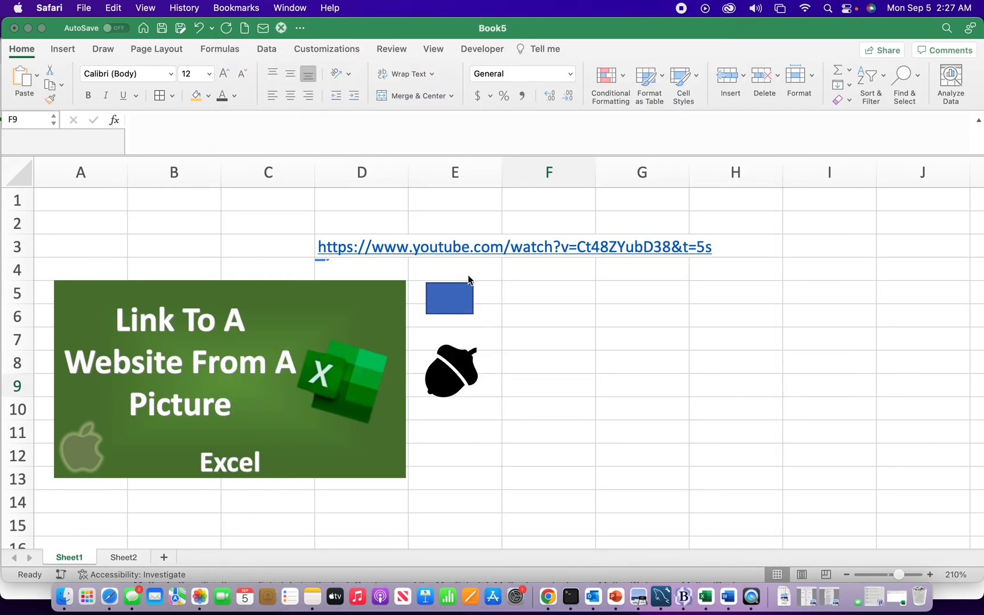
{"action": "left_click", "coordinate": [513, 247]}
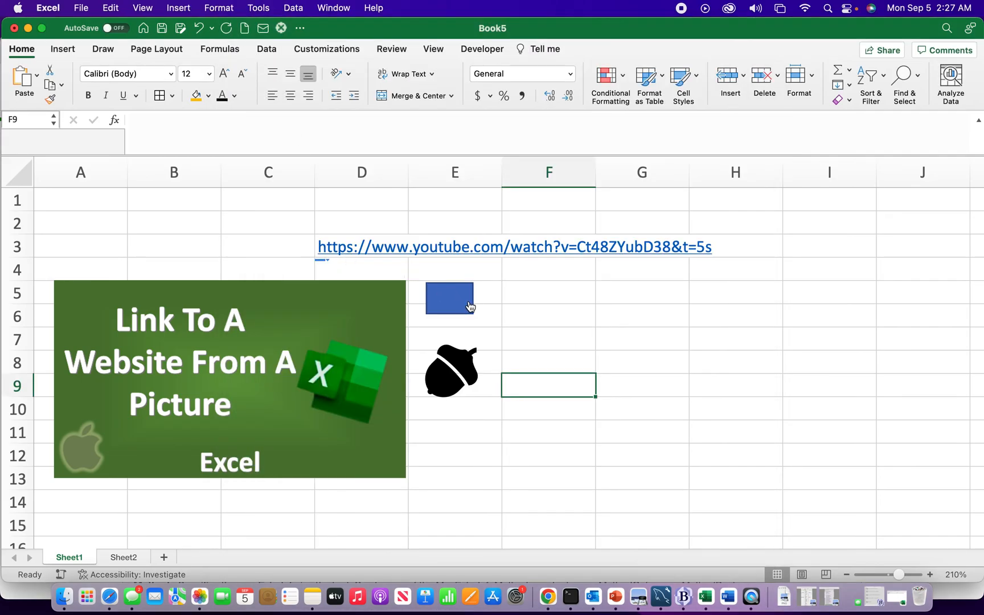
Step: Bring up Assign Macro for the acorn icon, with linktoweb listed to choose
{"action": "right_click", "coordinate": [450, 299]}
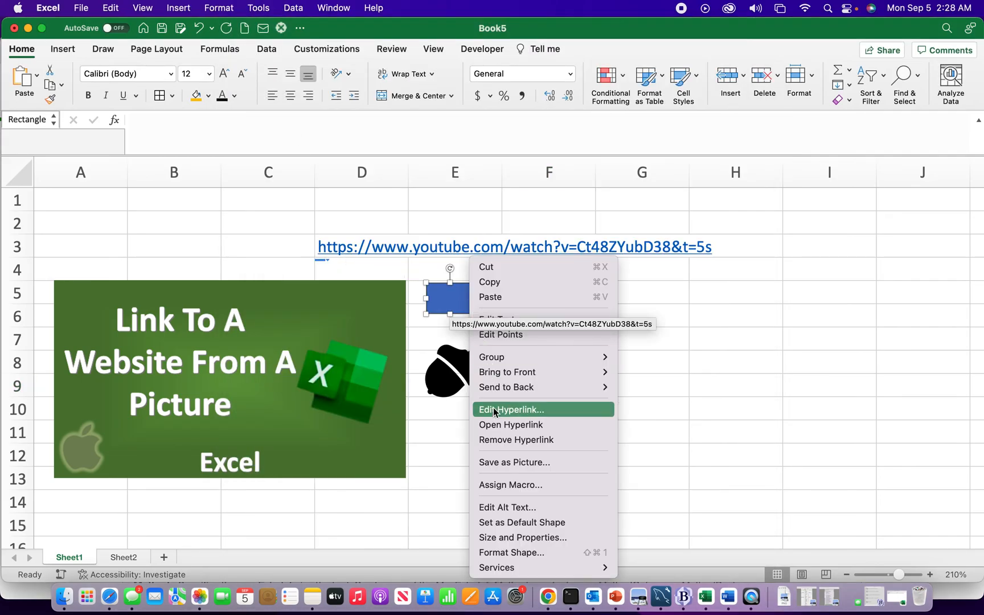
{"action": "mouse_move", "coordinate": [504, 507]}
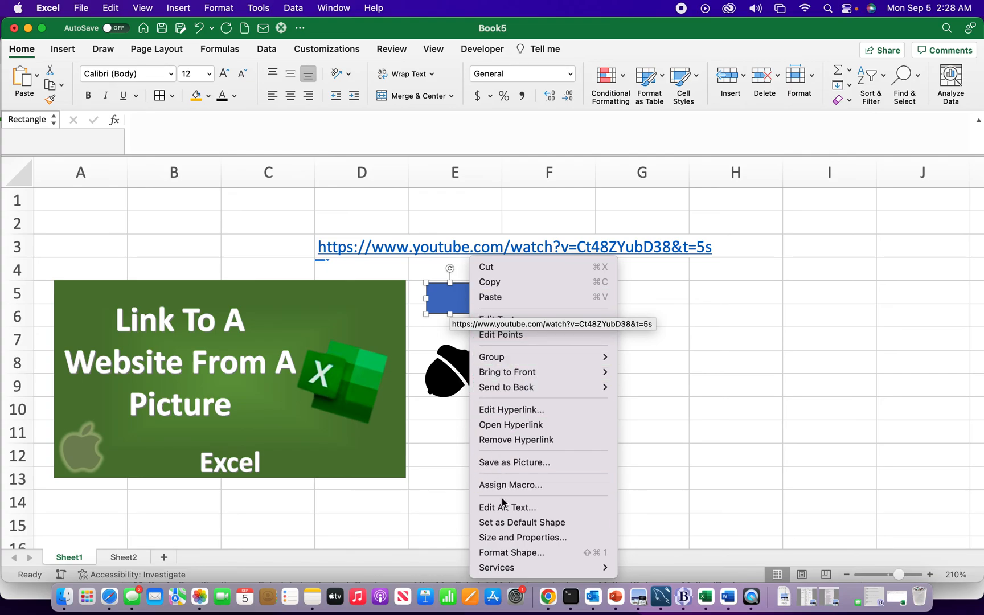
{"action": "mouse_move", "coordinate": [511, 491]}
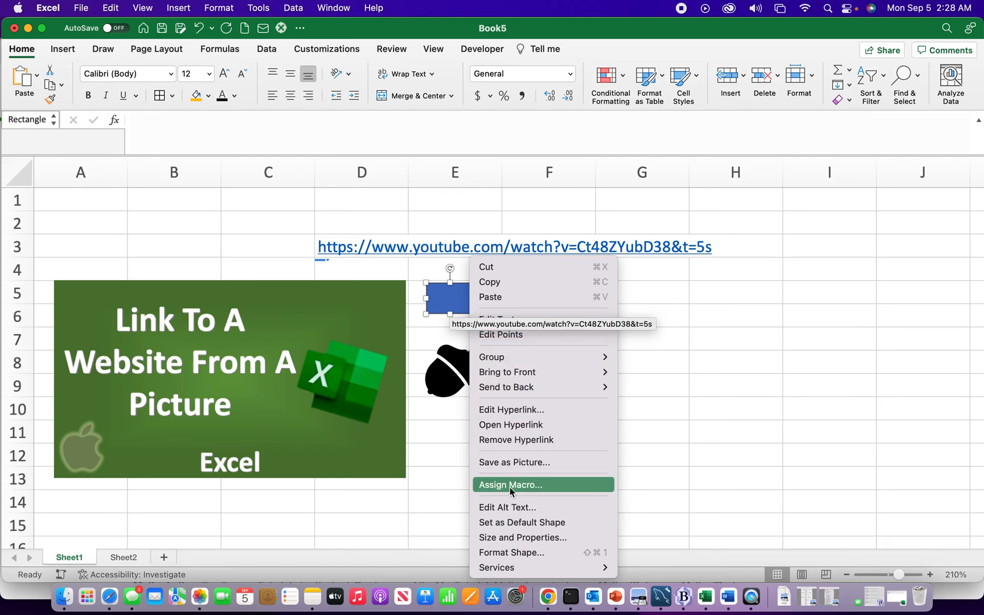
{"action": "mouse_move", "coordinate": [553, 485]}
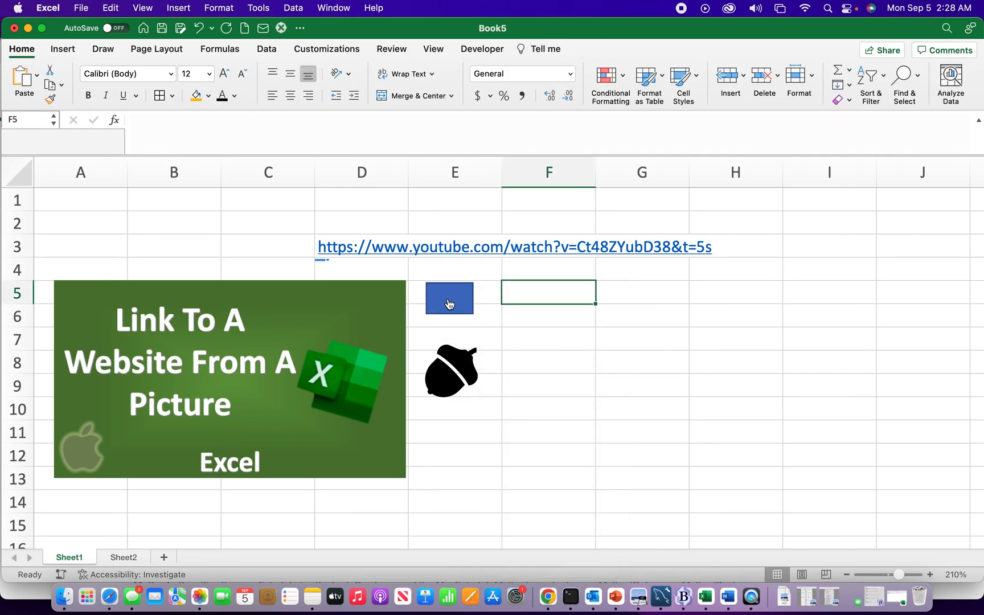
{"action": "mouse_move", "coordinate": [450, 303]}
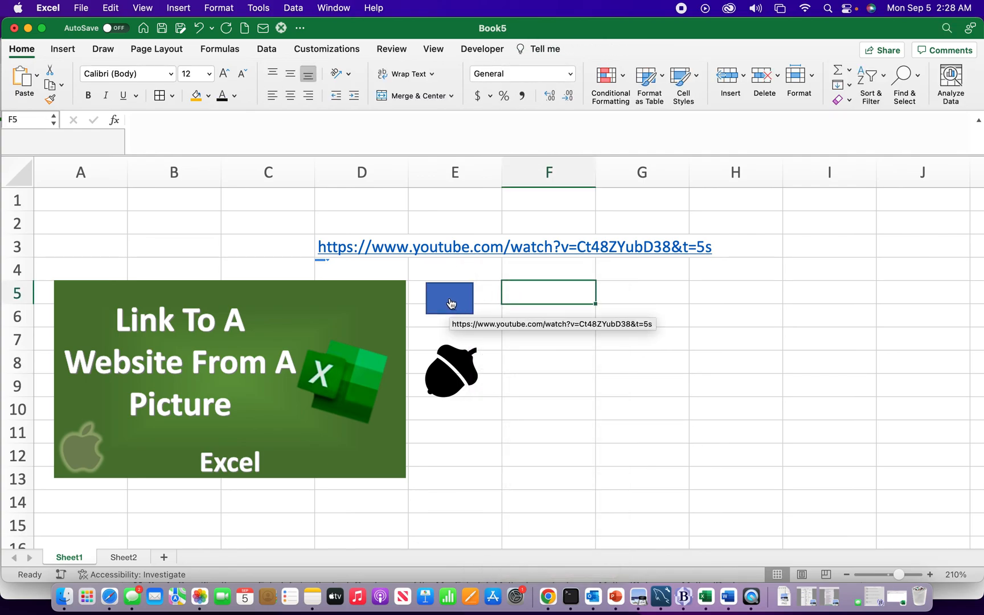
{"action": "mouse_move", "coordinate": [452, 369]}
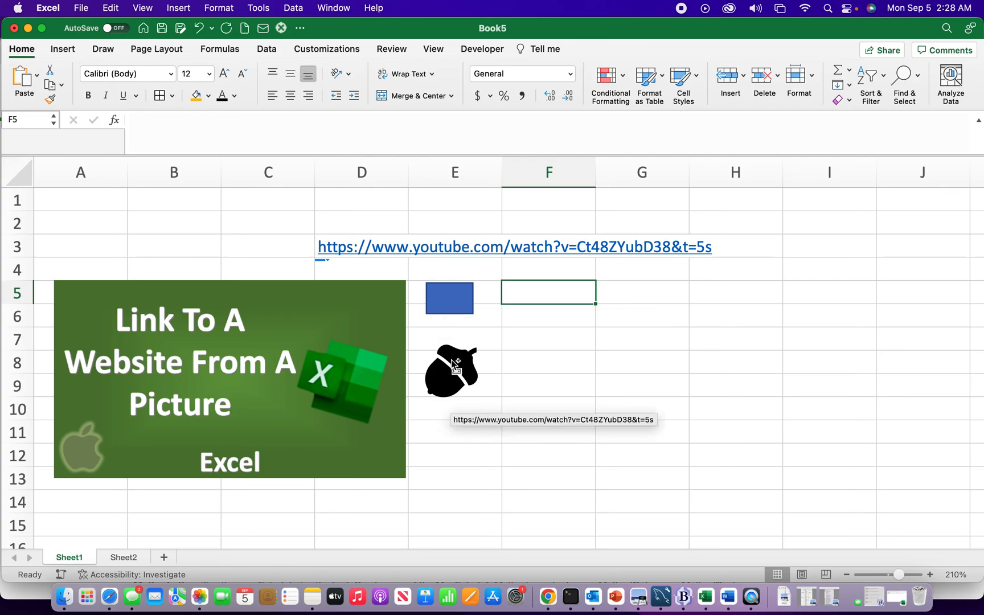
{"action": "right_click", "coordinate": [452, 369]}
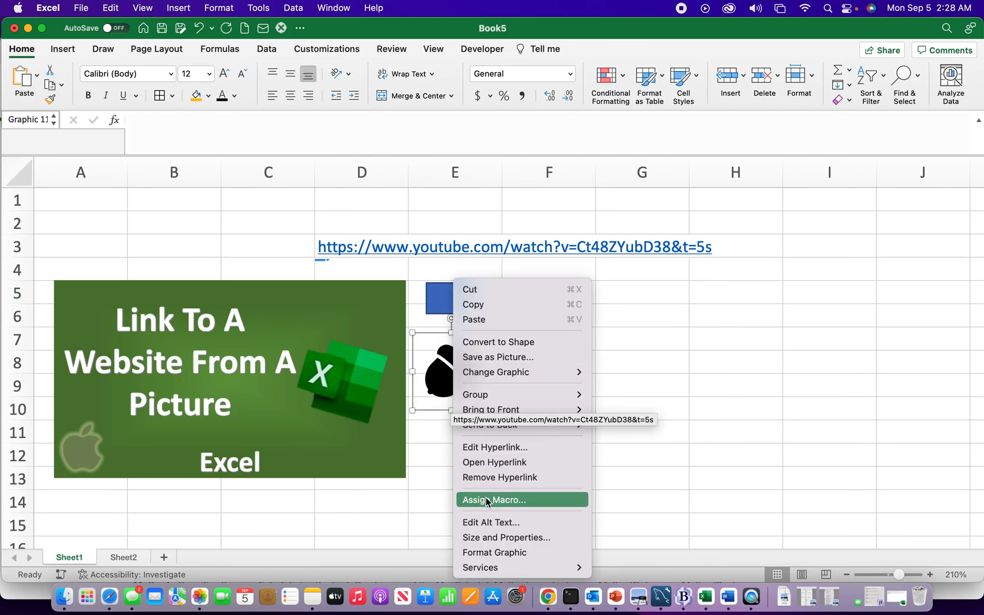
{"action": "left_click", "coordinate": [495, 499]}
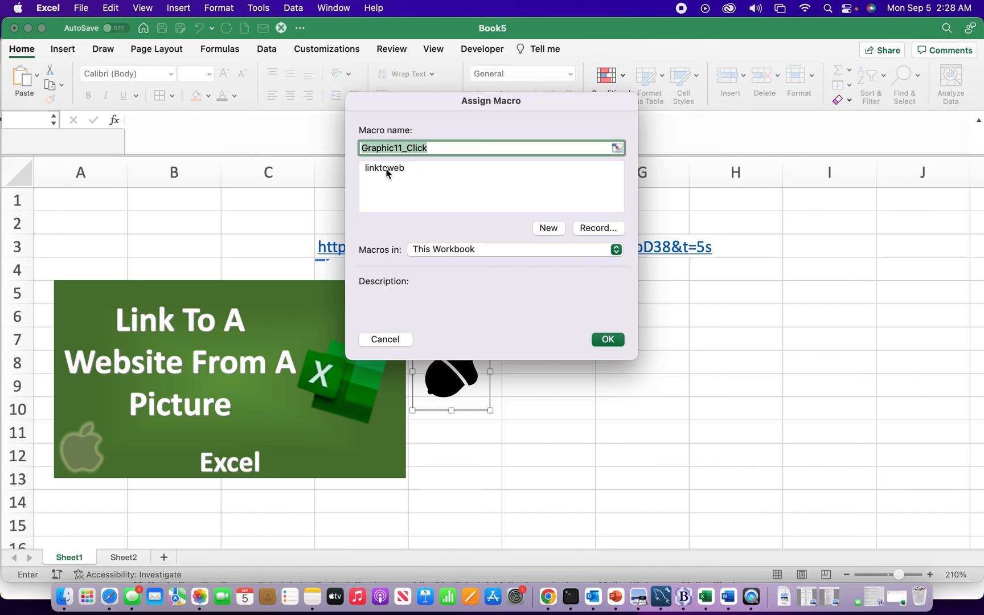